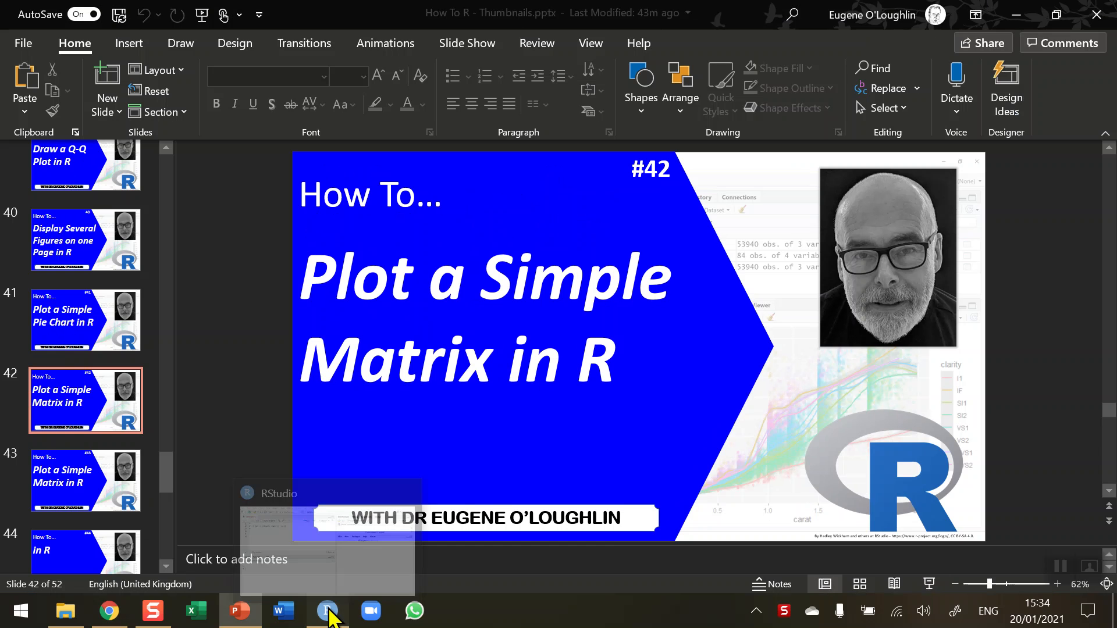
Step: Bring the RStudio window to the front over PowerPoint
click(328, 610)
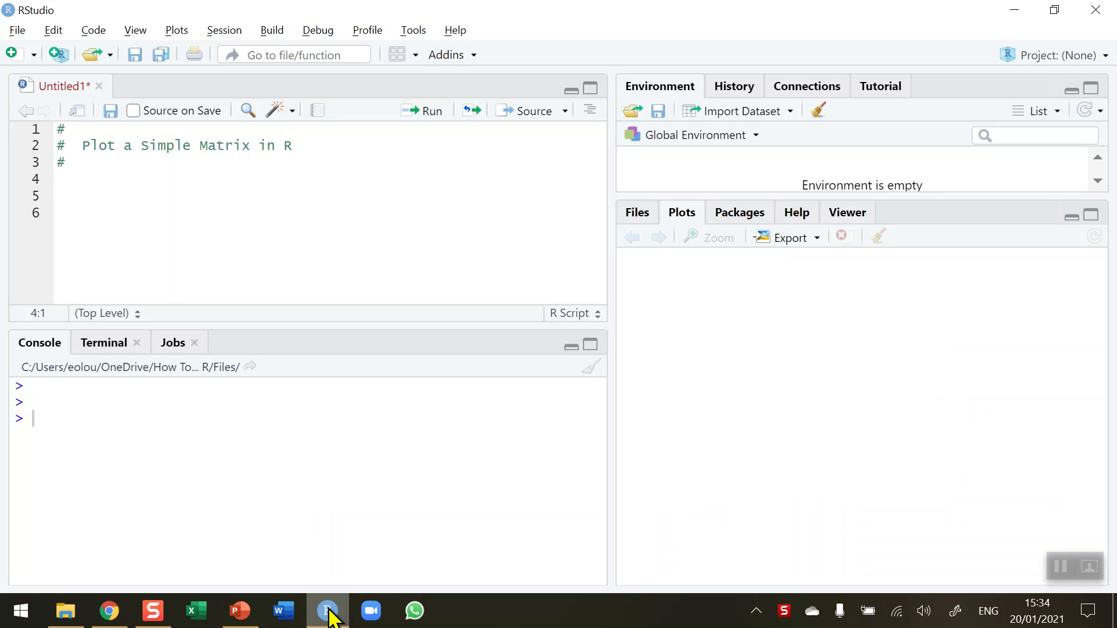
Step: Add head(iris) to the script and run it to print the first six rows
text(head()
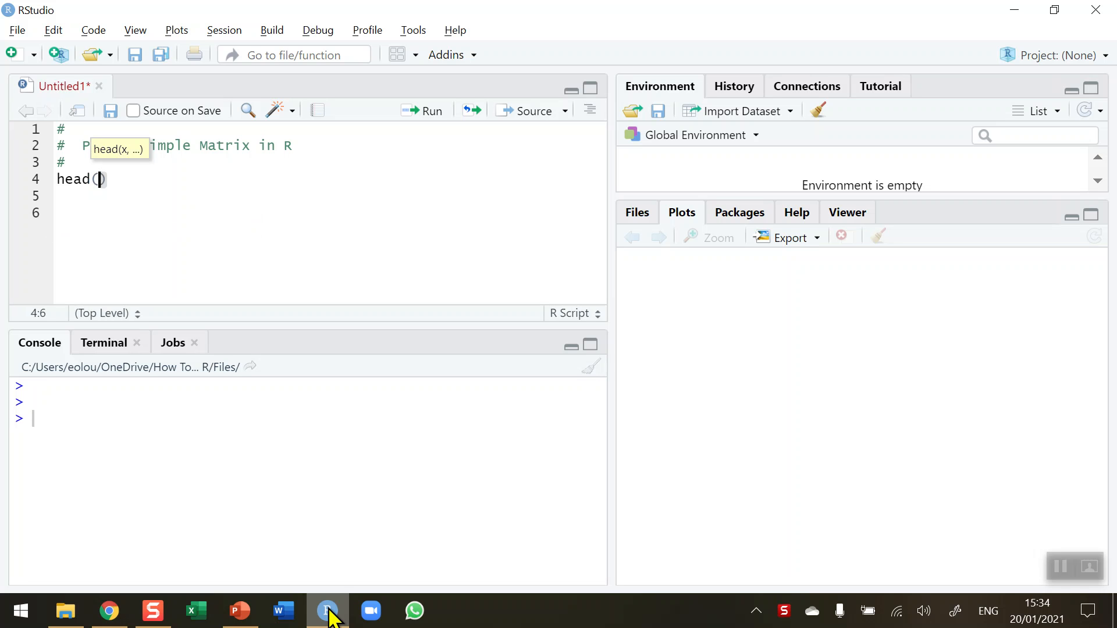
text(iris)
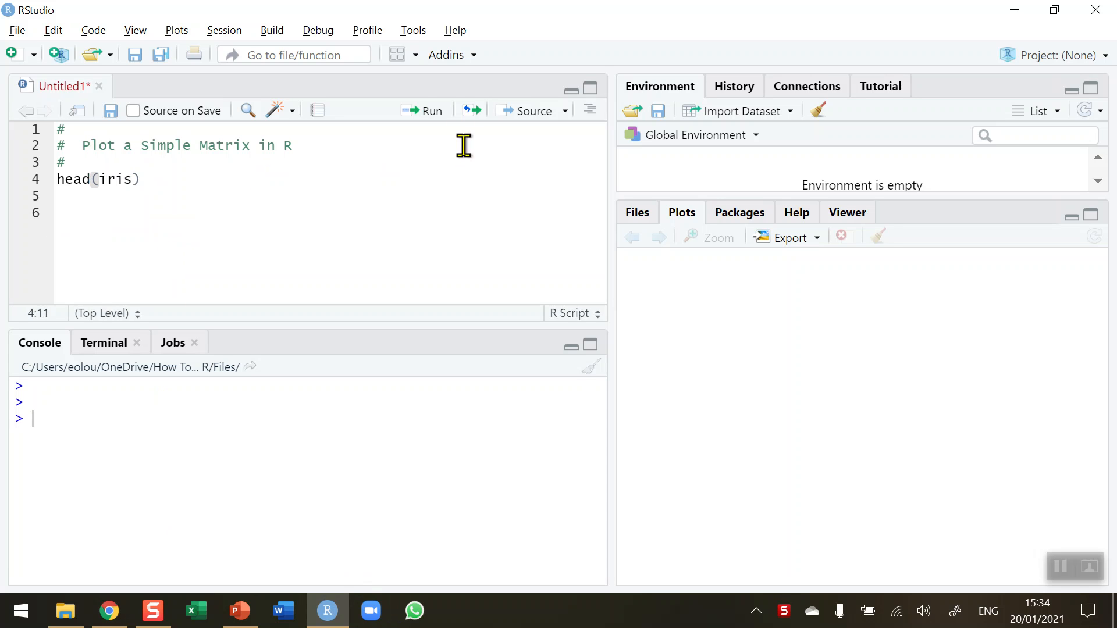
click(423, 111)
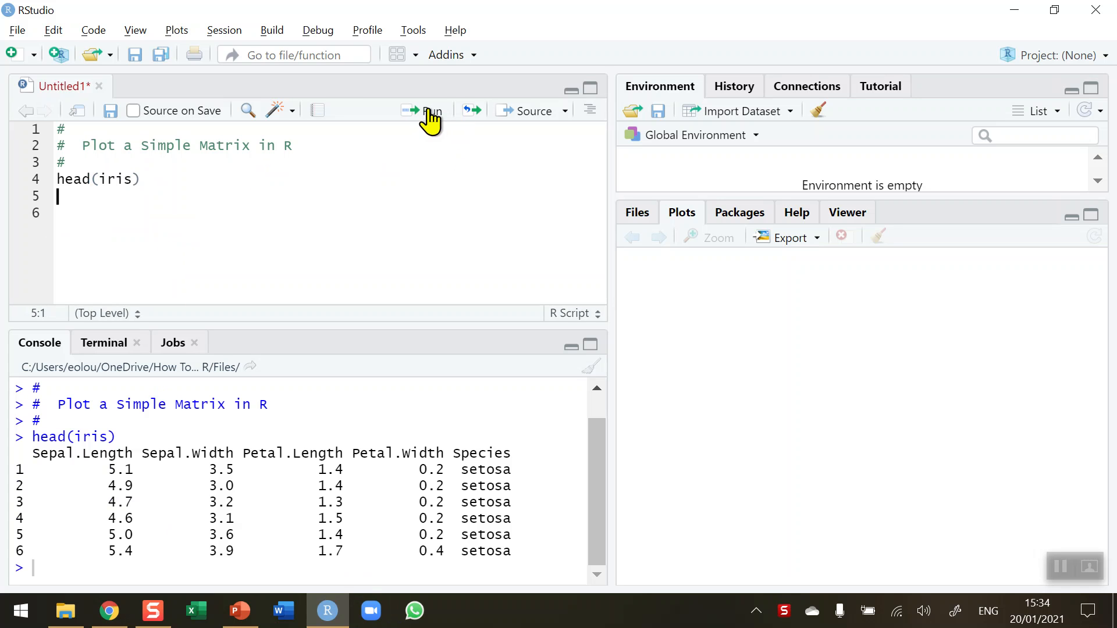
mouse_move(89, 493)
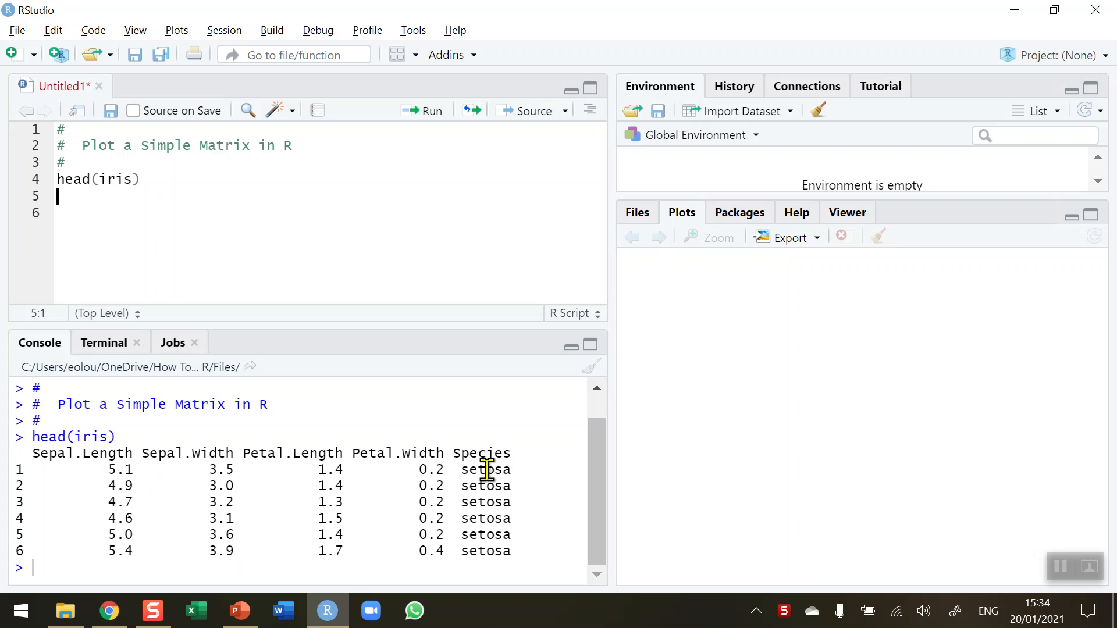
mouse_move(296, 451)
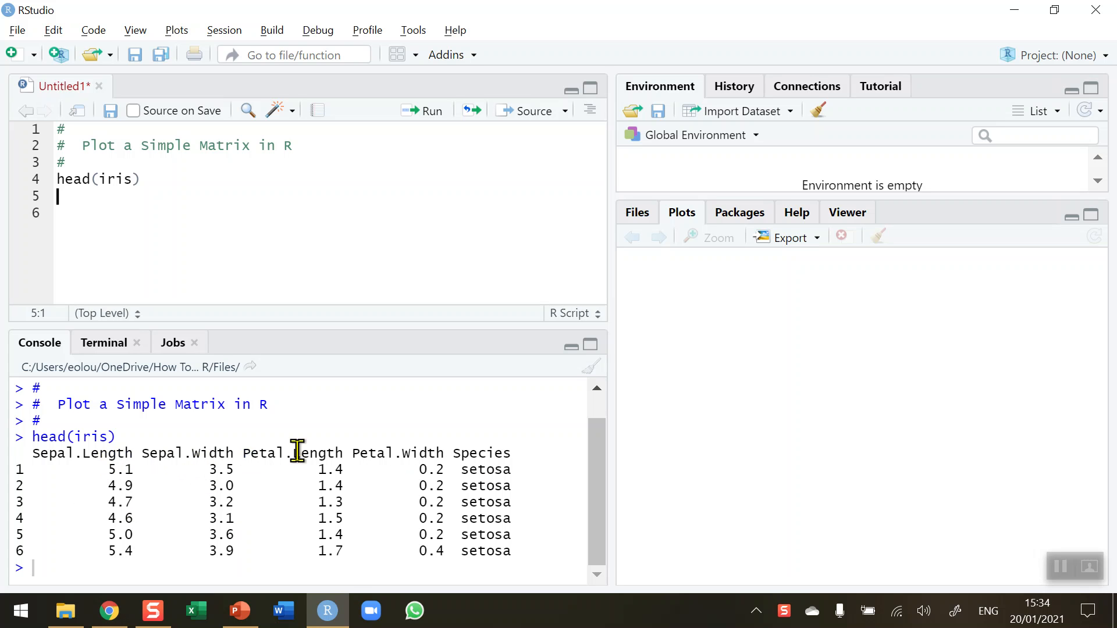
mouse_move(478, 453)
text(#)
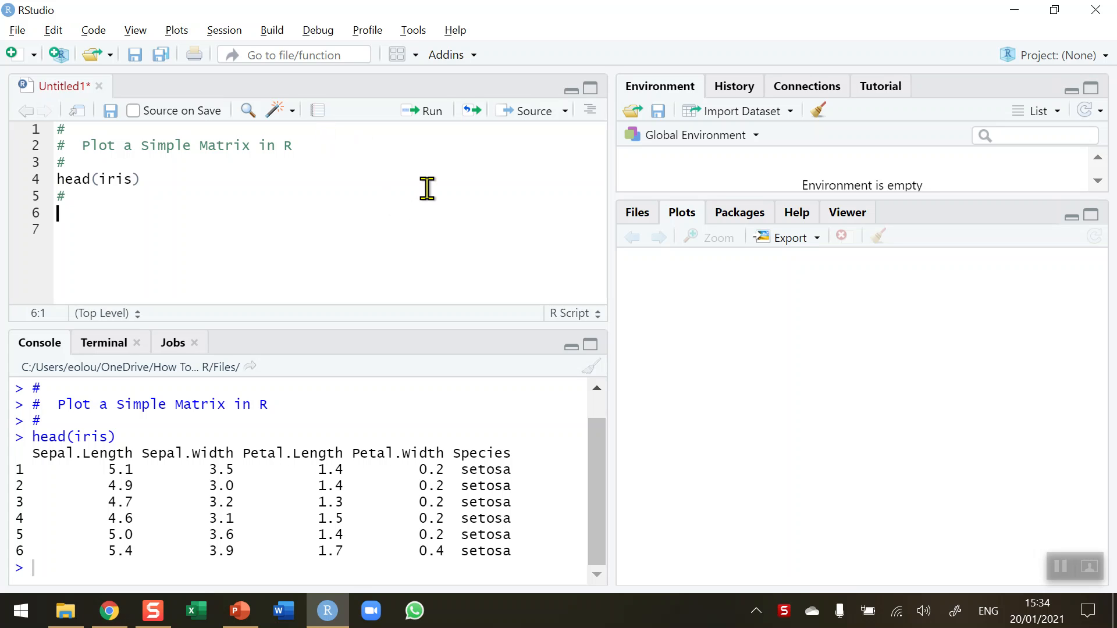
mouse_move(460, 170)
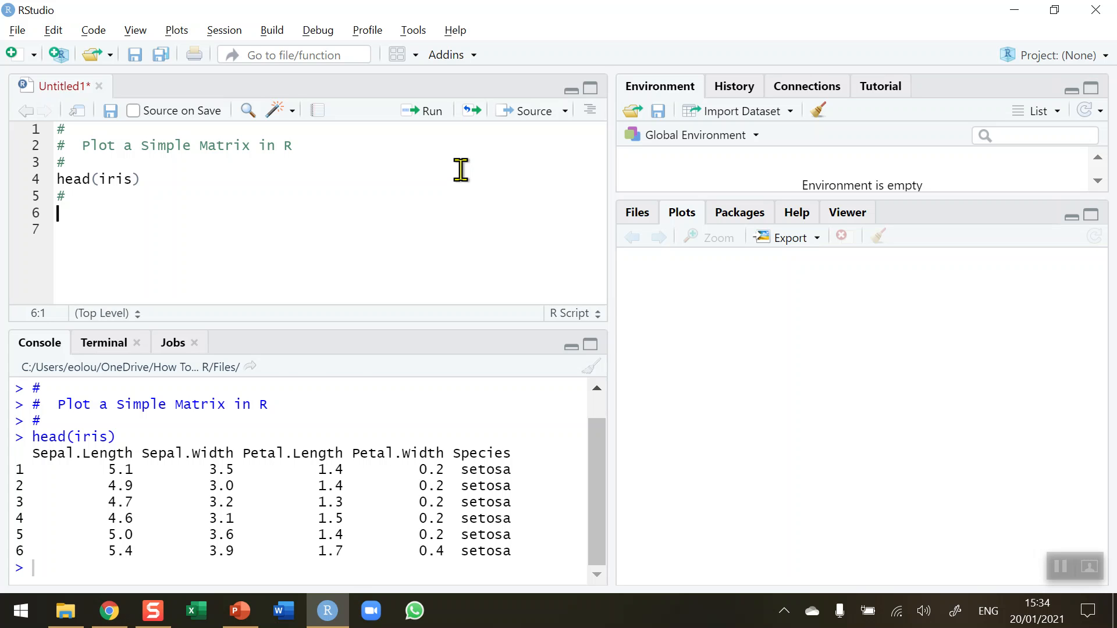
Step: Add plot(iris) and run it to draw the five-variable scatterplot matrix
text(plot()
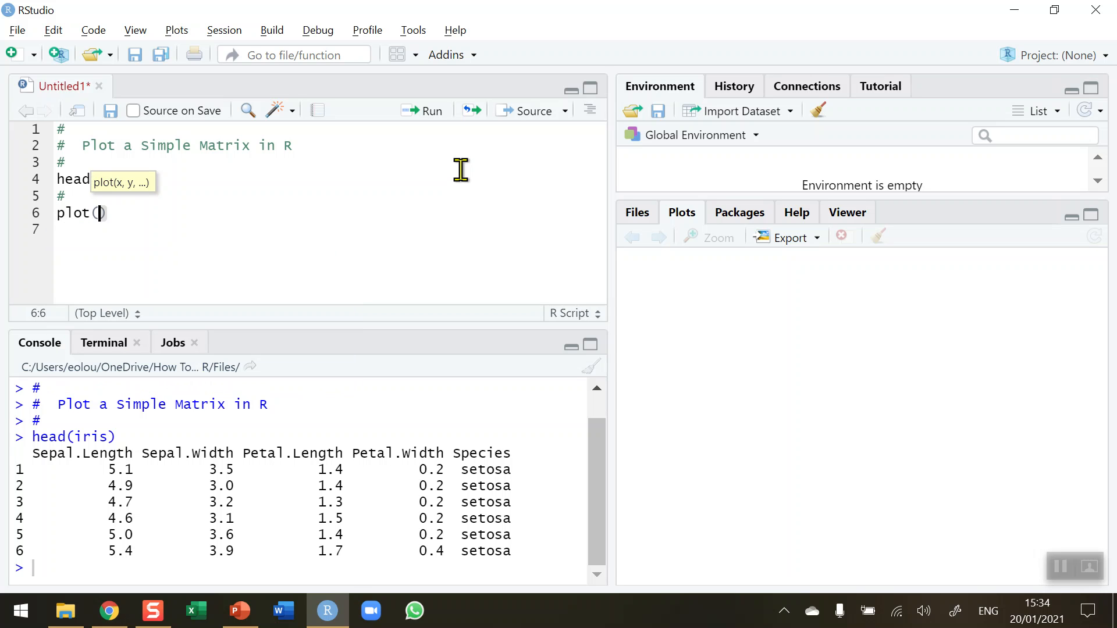
text(iris)
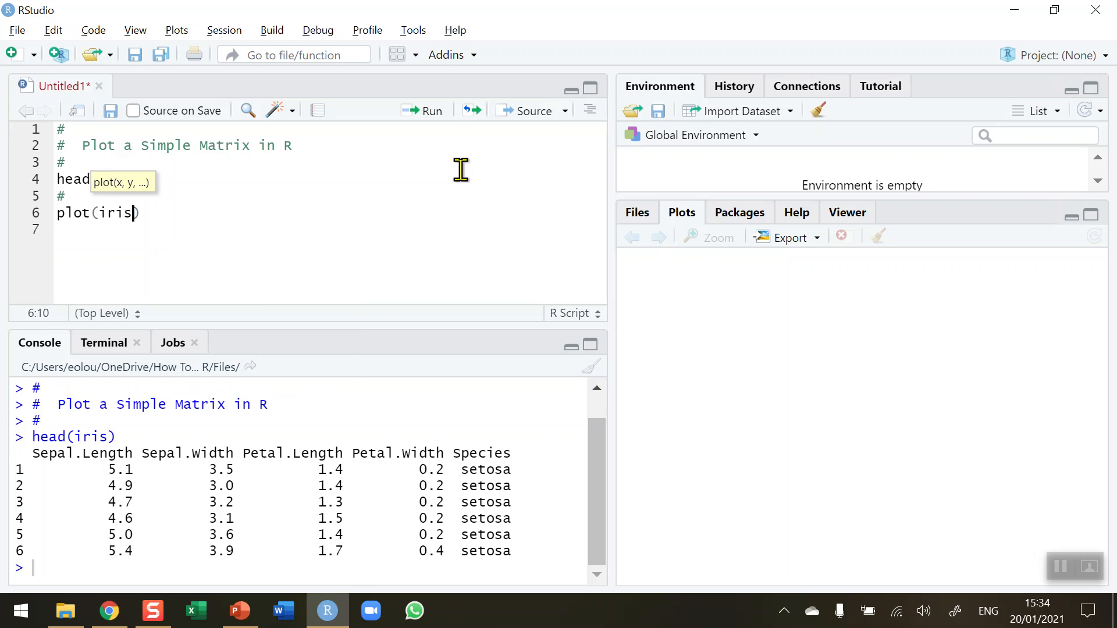
text(iris)
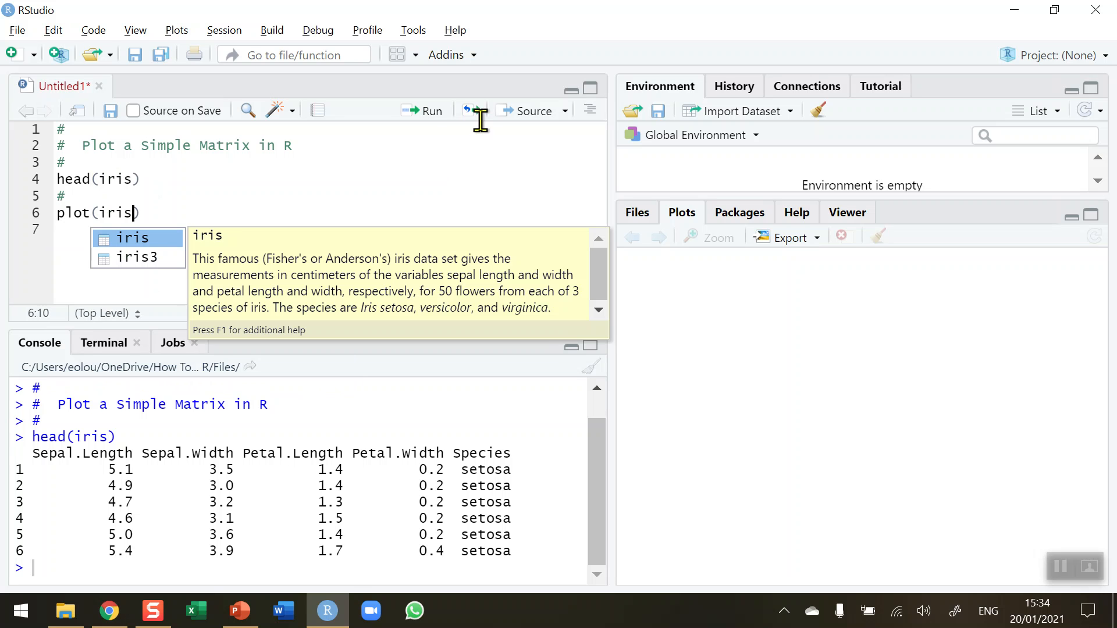
click(421, 110)
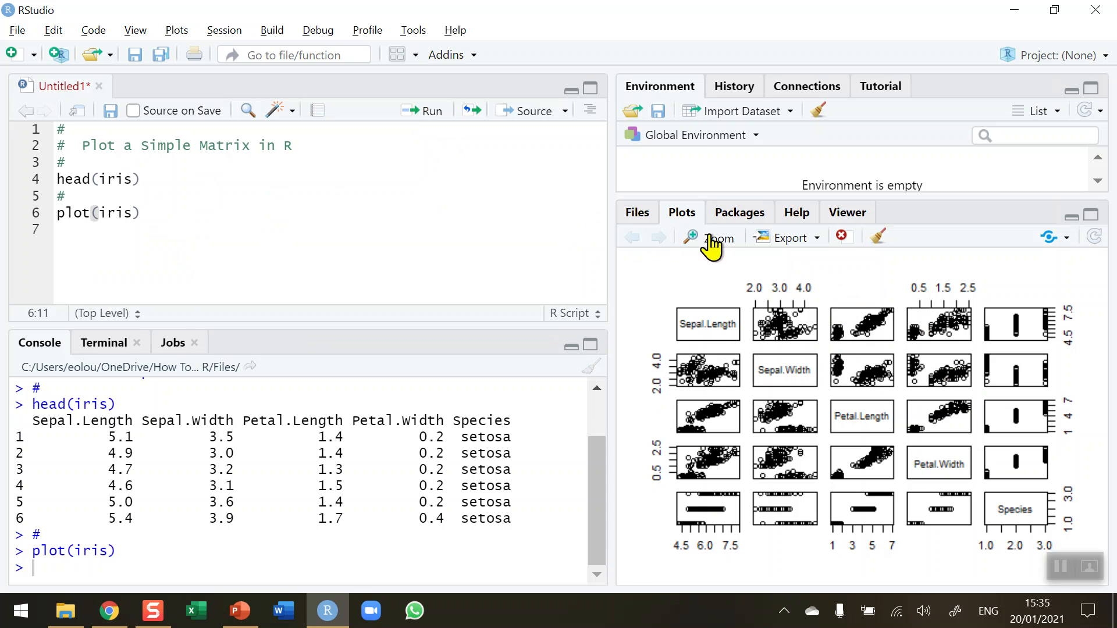
click(714, 237)
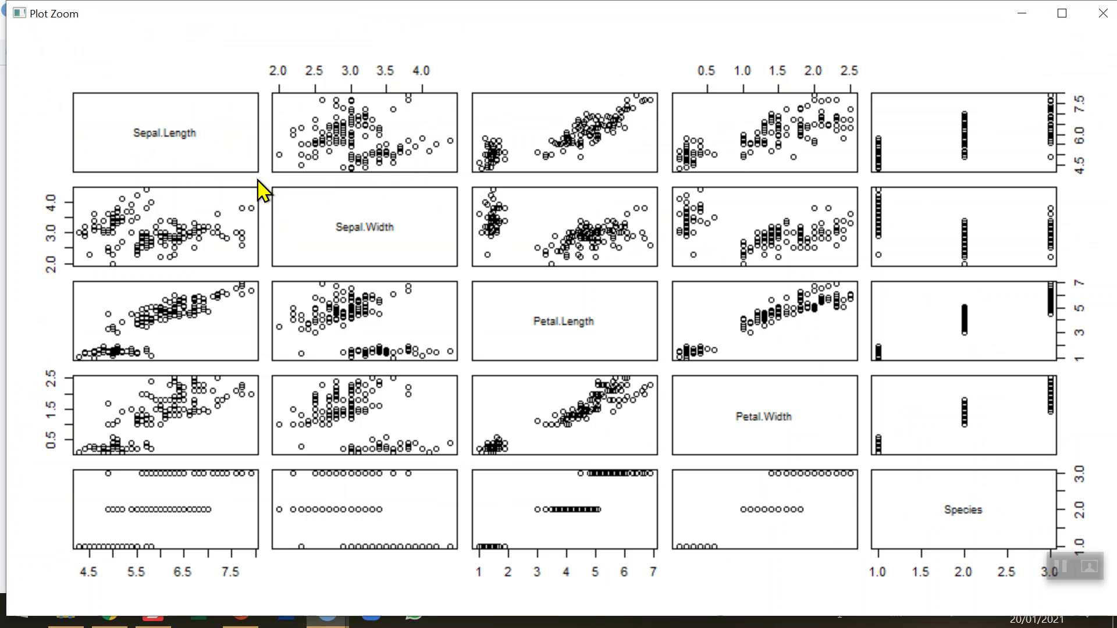
mouse_move(500, 316)
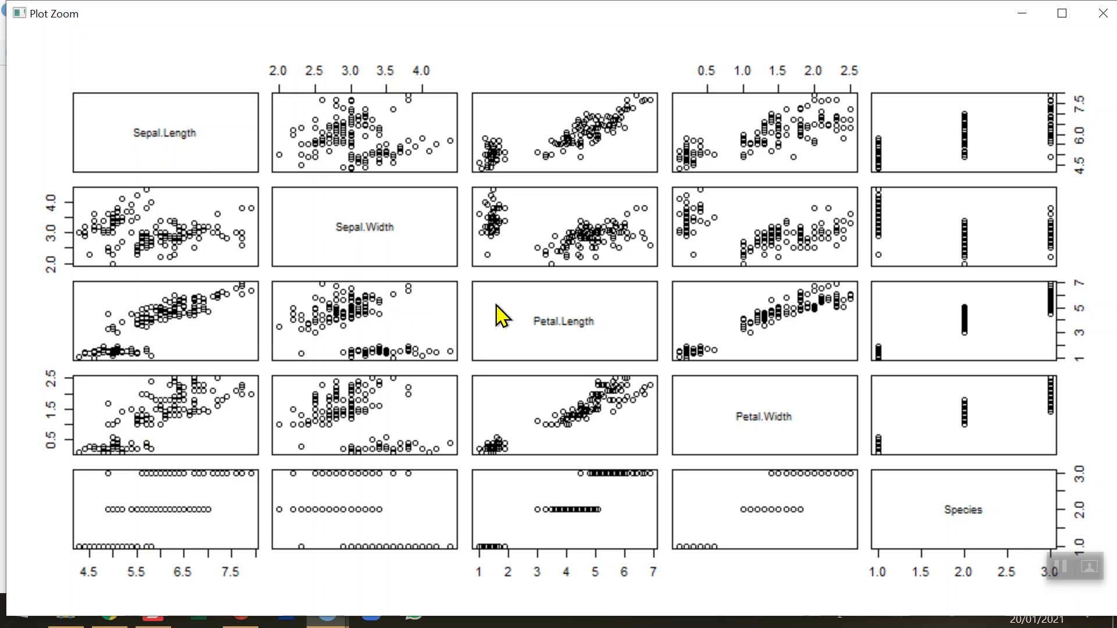
mouse_move(164, 225)
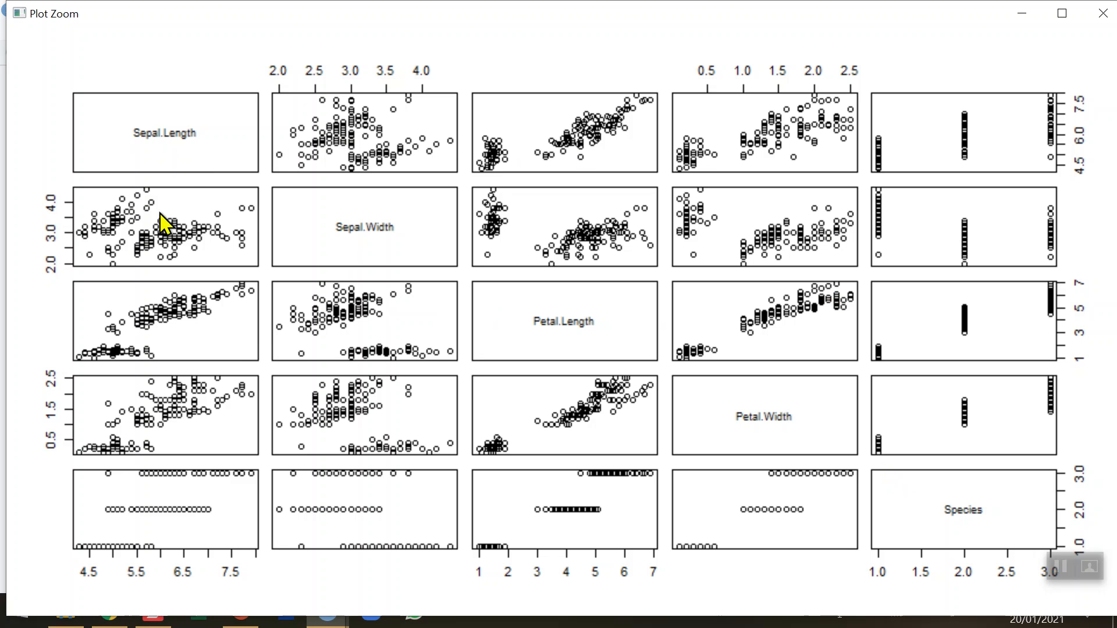
mouse_move(182, 162)
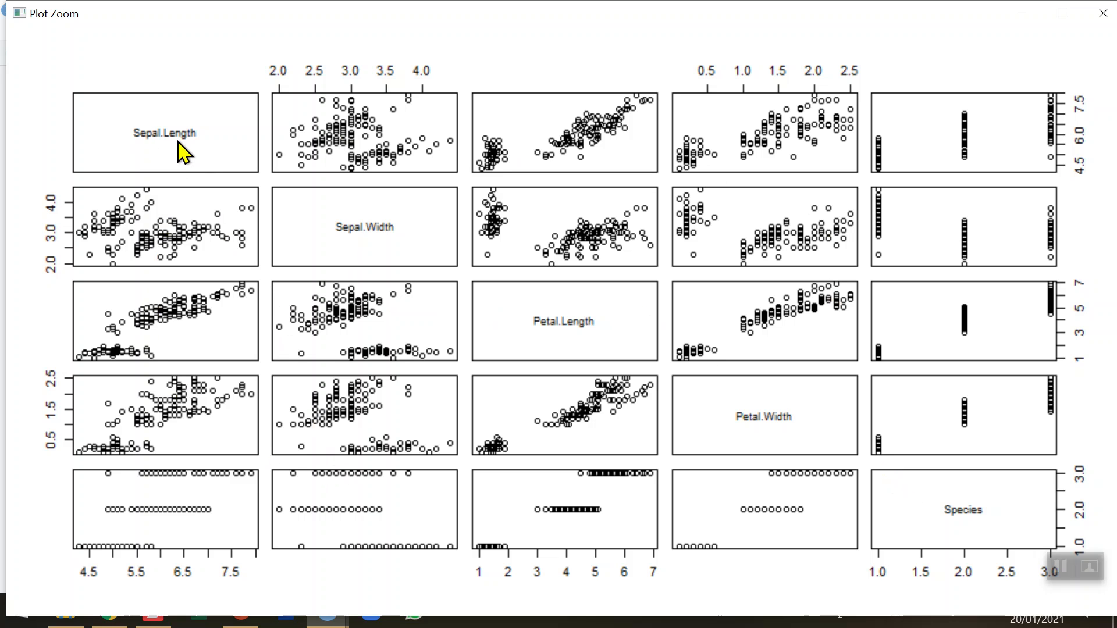
mouse_move(413, 167)
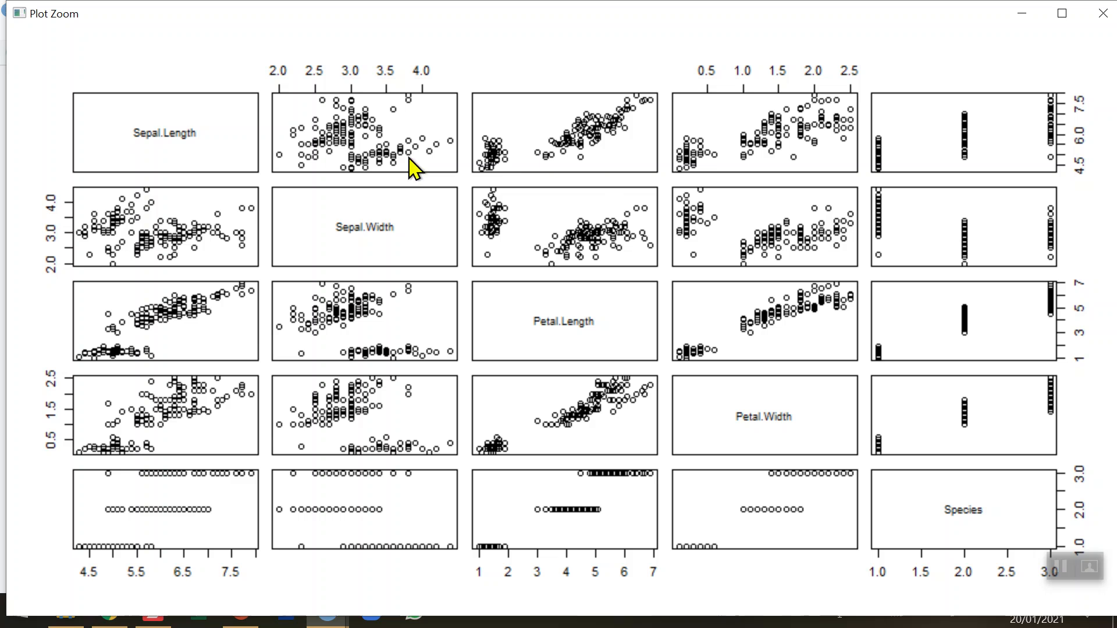
mouse_move(607, 255)
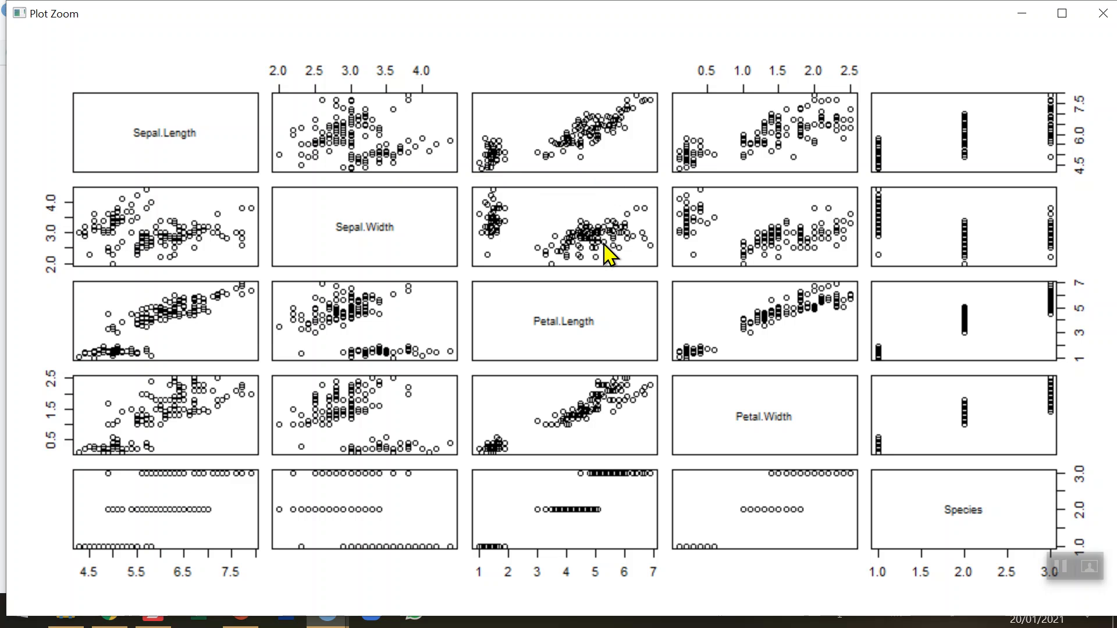
mouse_move(763, 349)
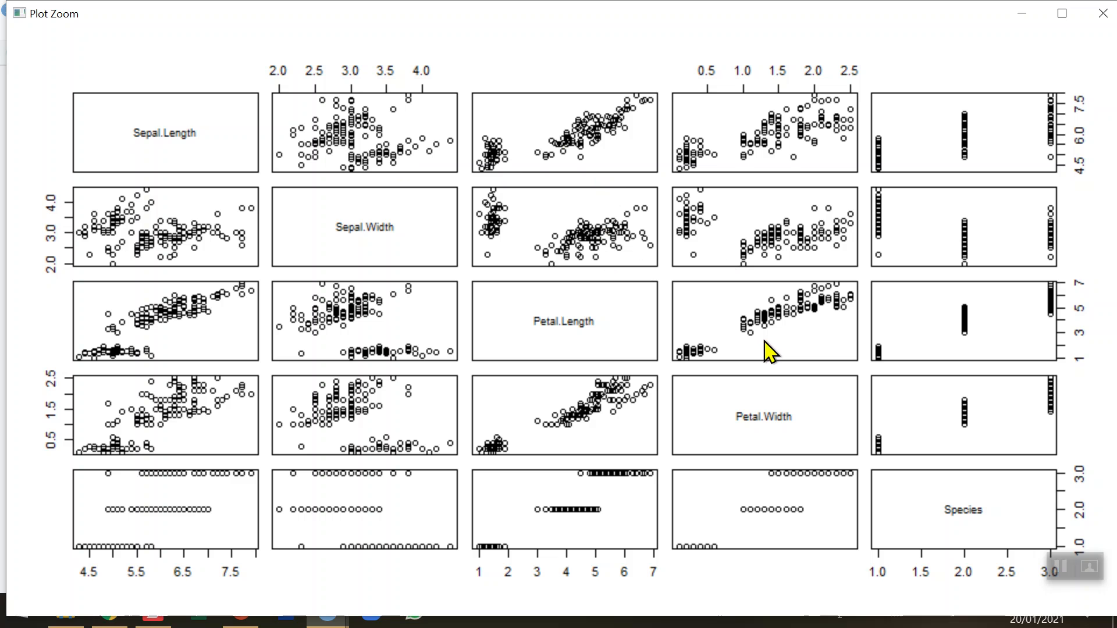
mouse_move(990, 438)
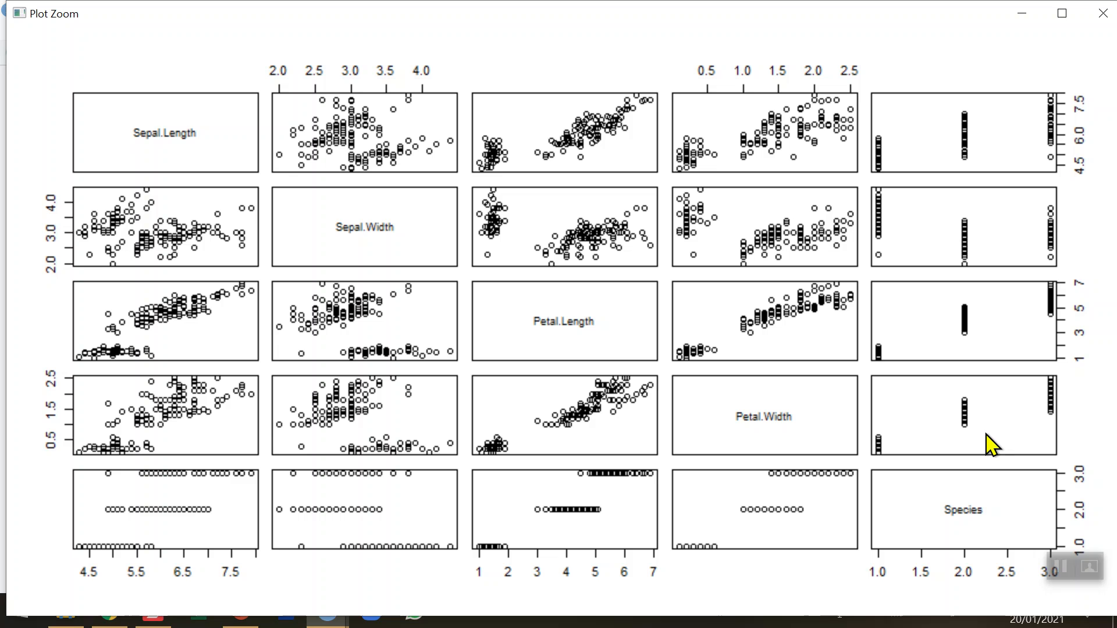
mouse_move(976, 166)
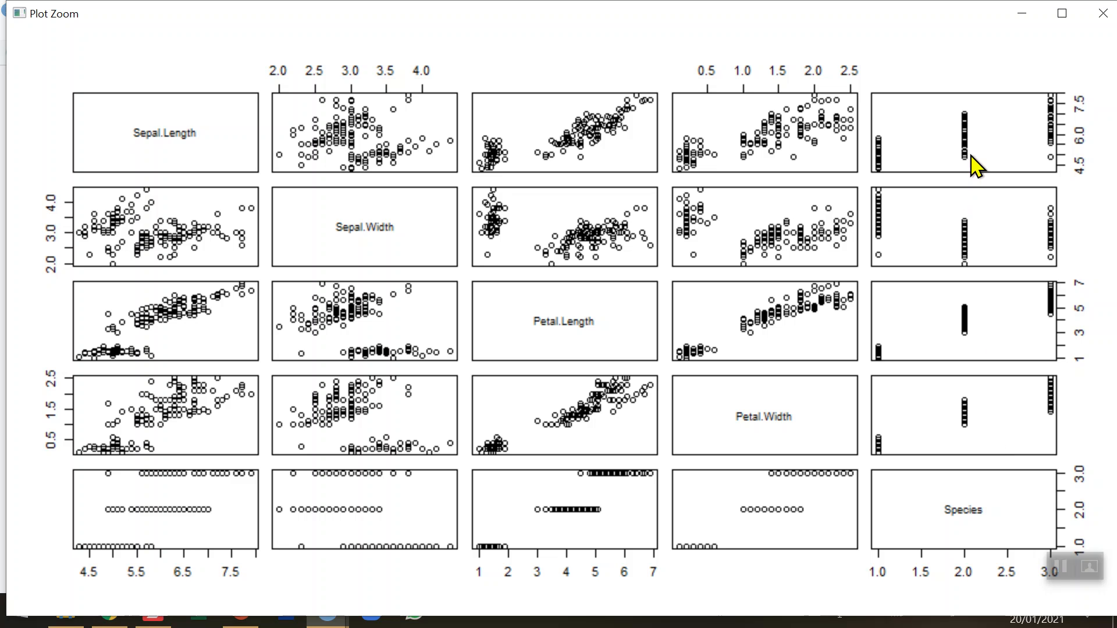
mouse_move(1008, 557)
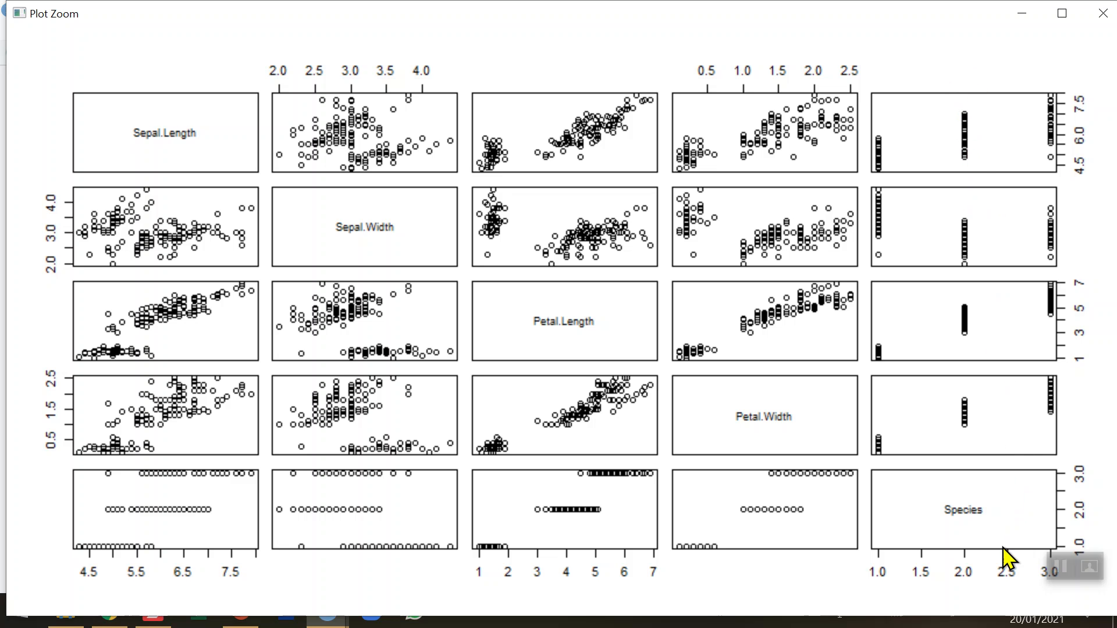
mouse_move(1007, 537)
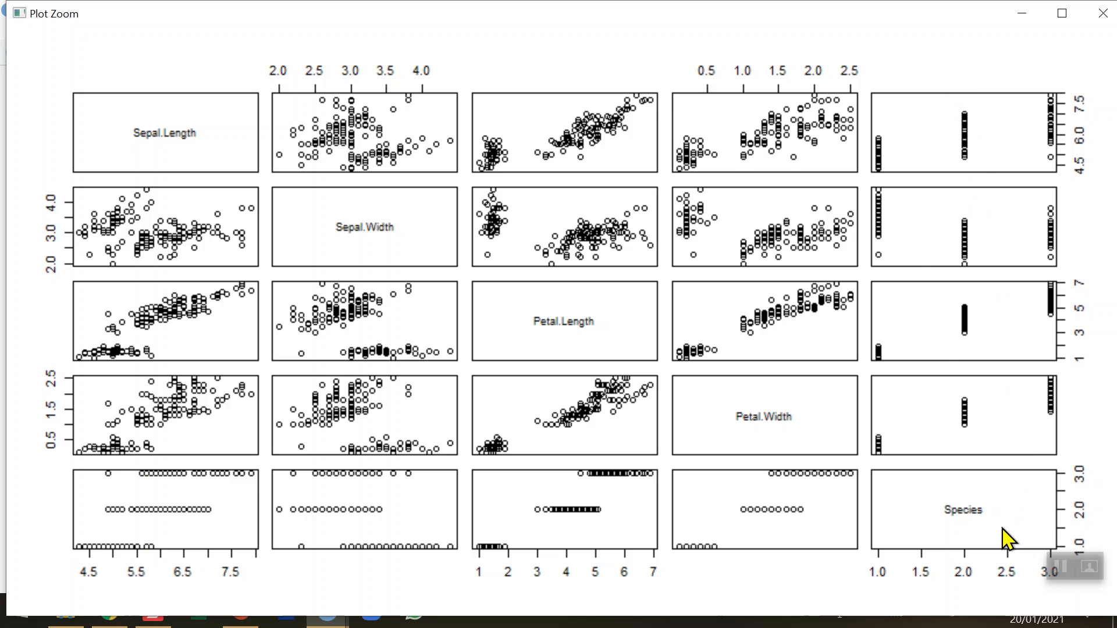
mouse_move(1036, 253)
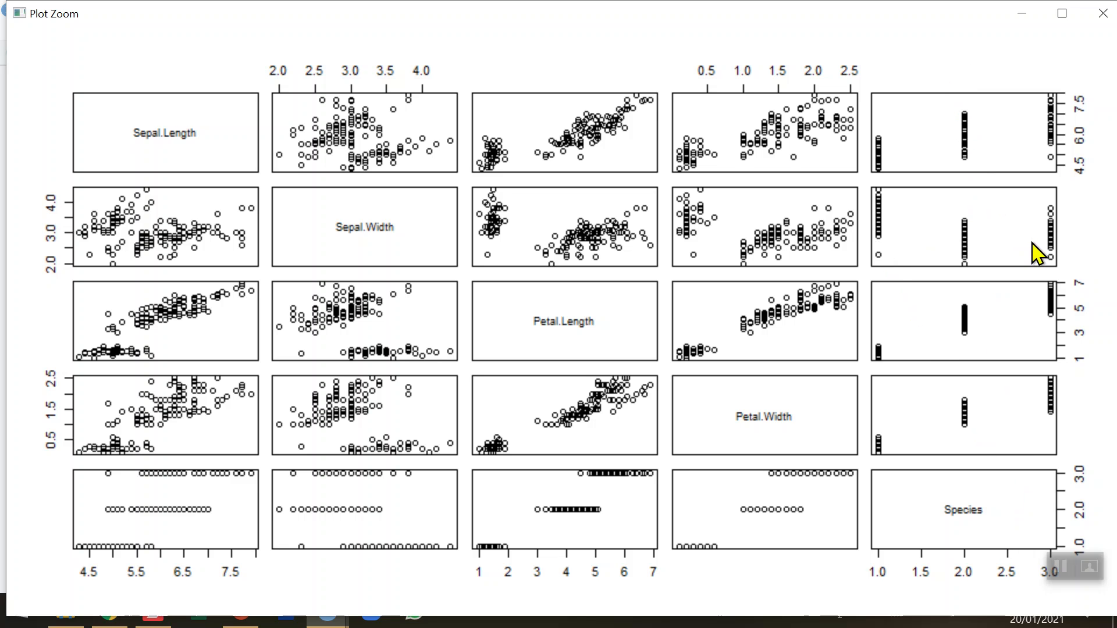
mouse_move(942, 241)
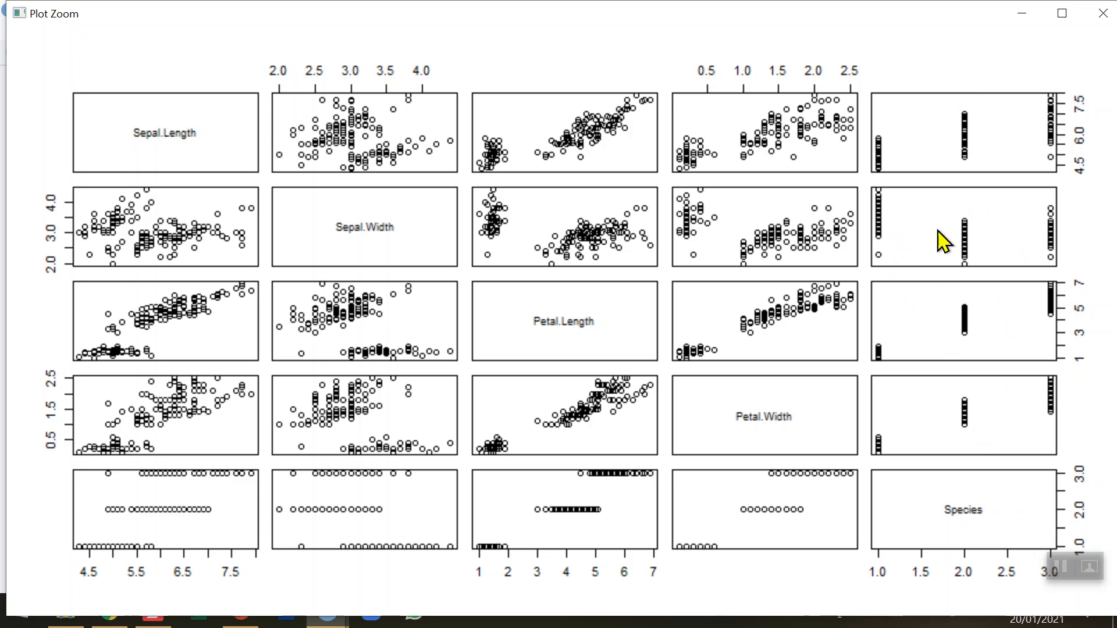
mouse_move(147, 530)
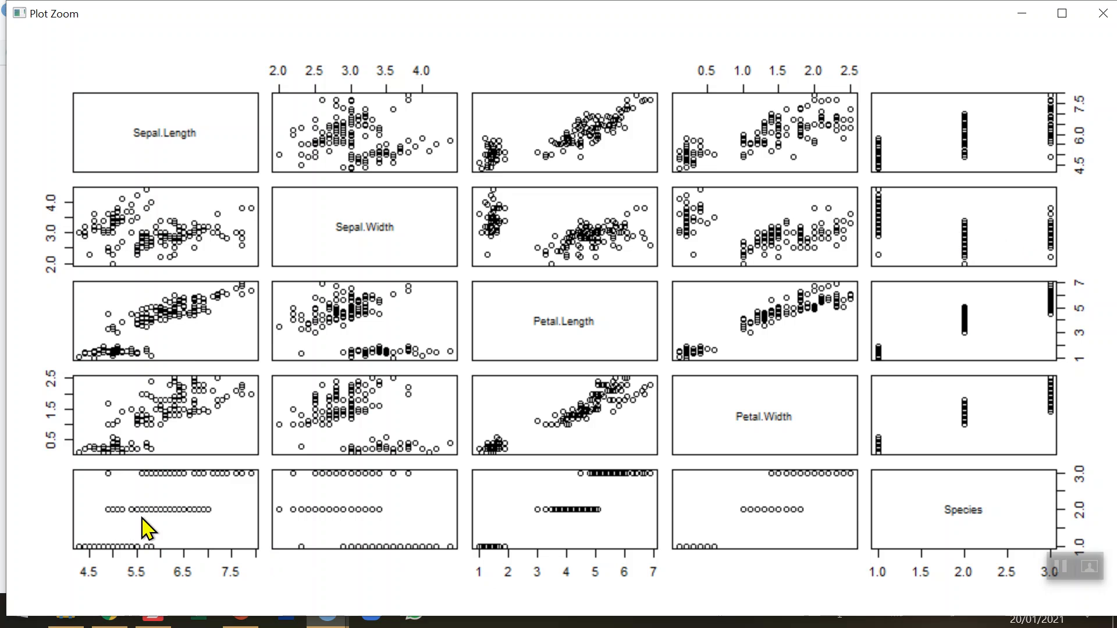
mouse_move(753, 454)
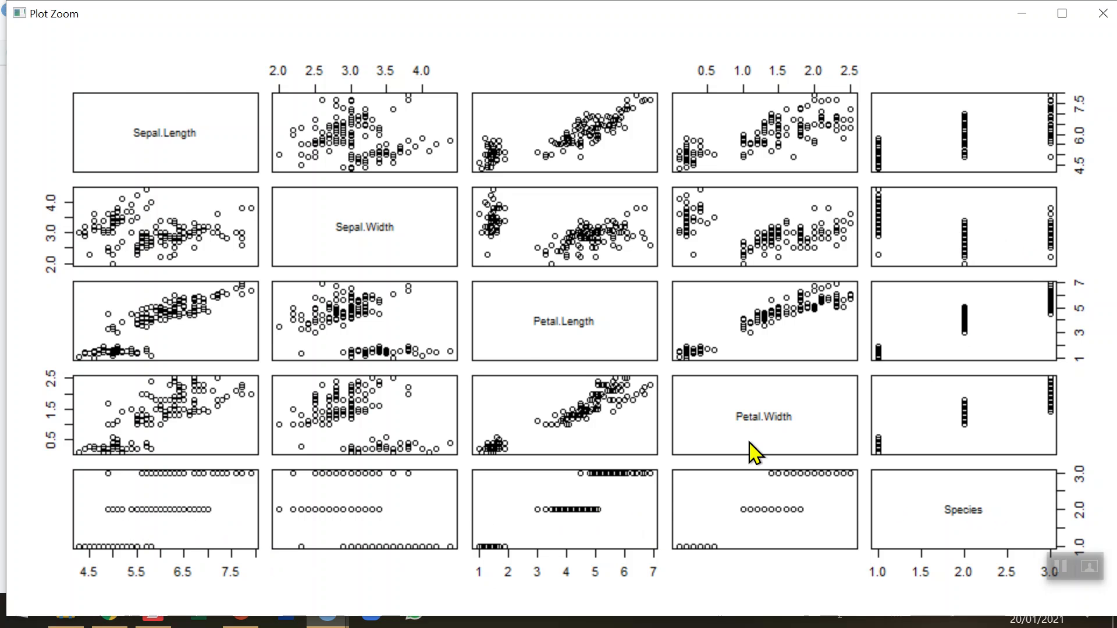
mouse_move(726, 172)
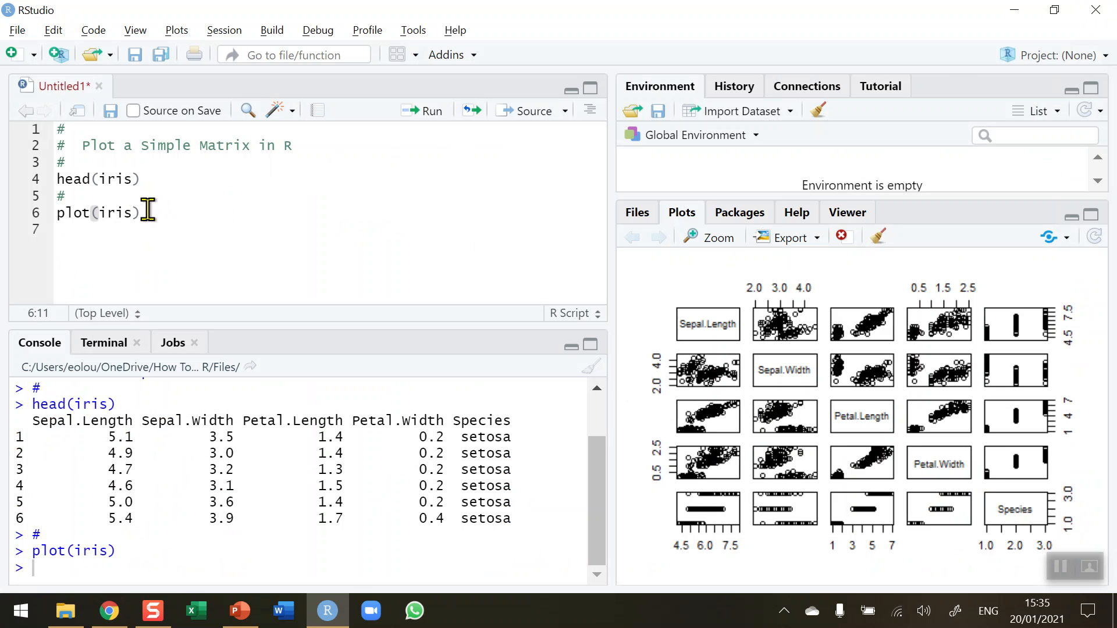
Step: Add plot(iris[1:4]) on a new line and run it for a four-variable matrix without Species
key(Enter)
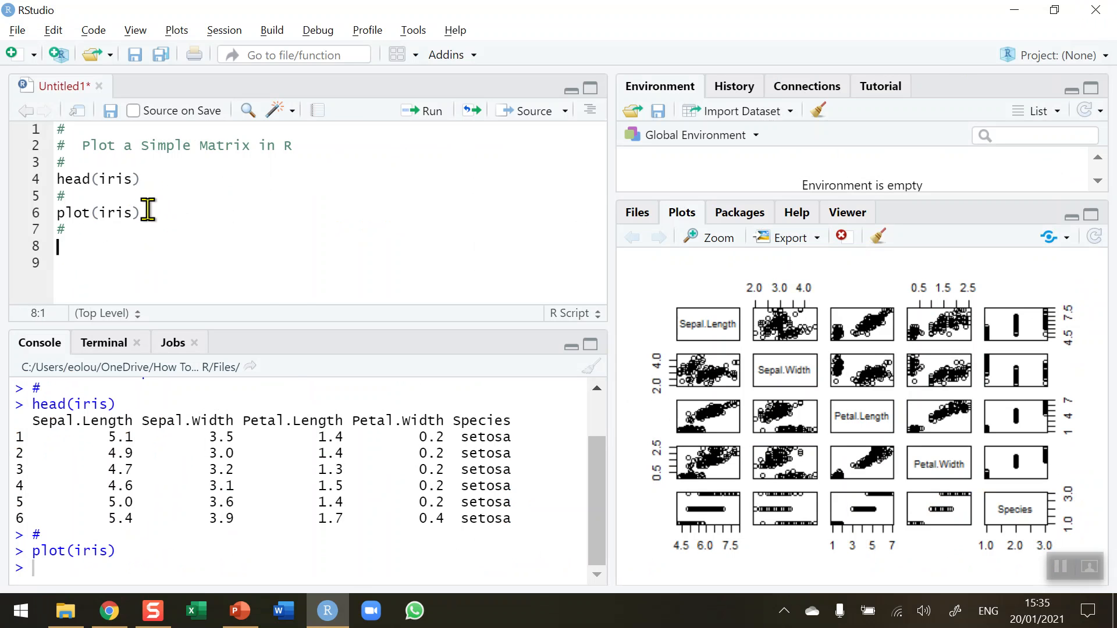
text(plot()
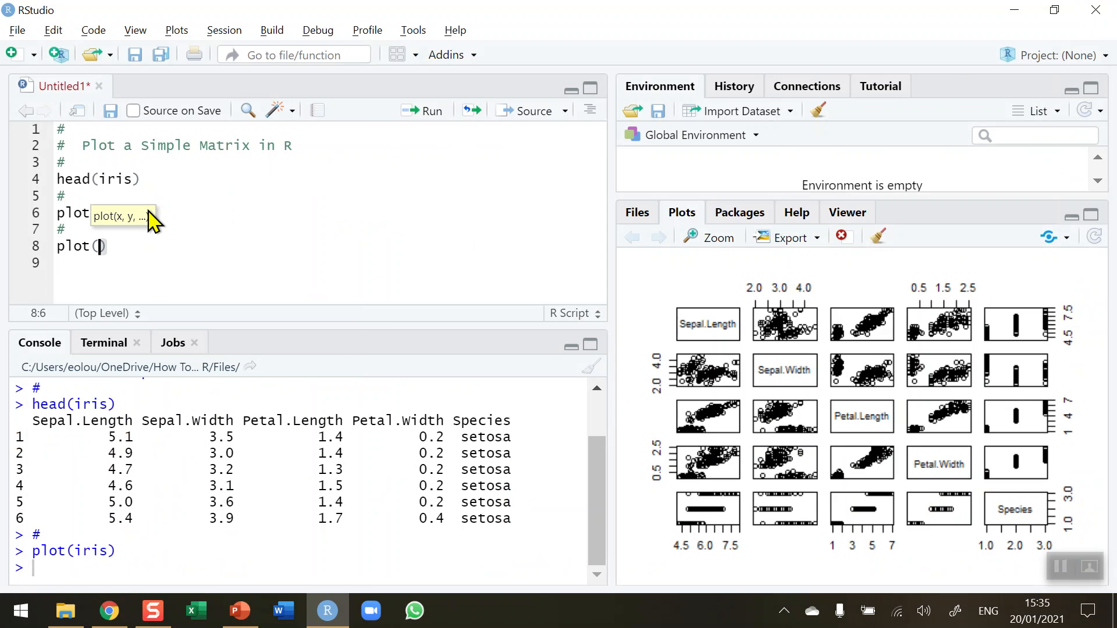
text(iris)
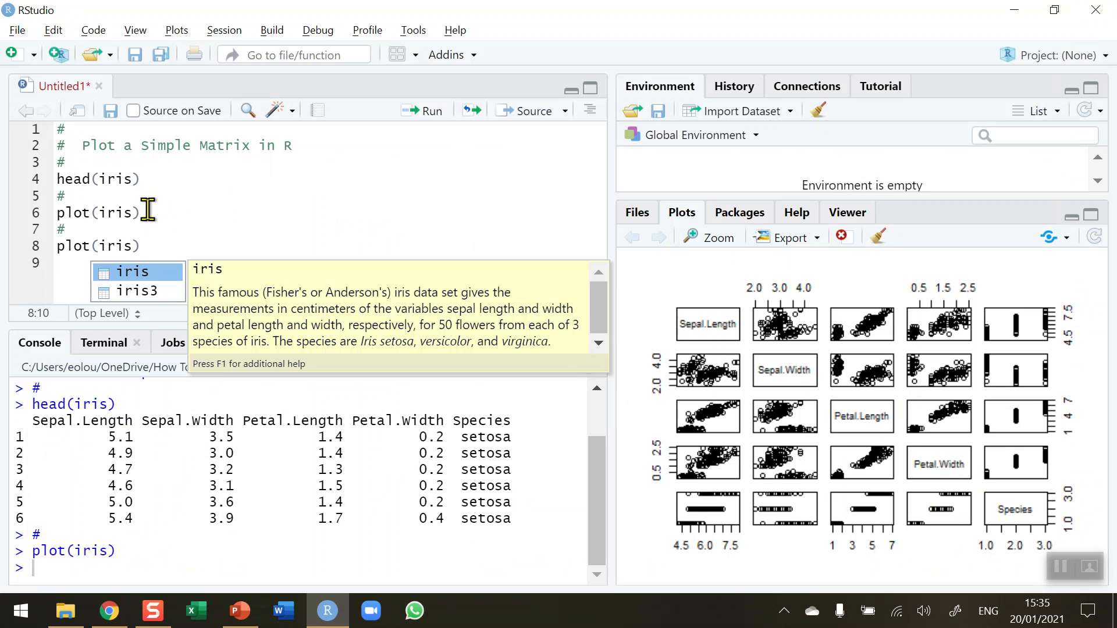
text([)
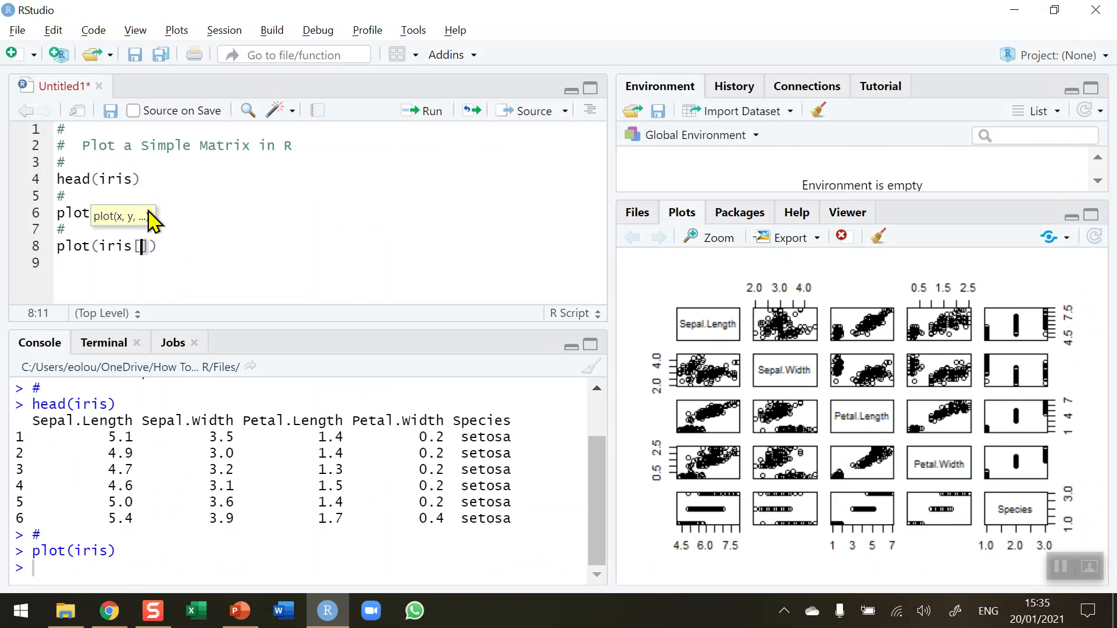
text(1:4)
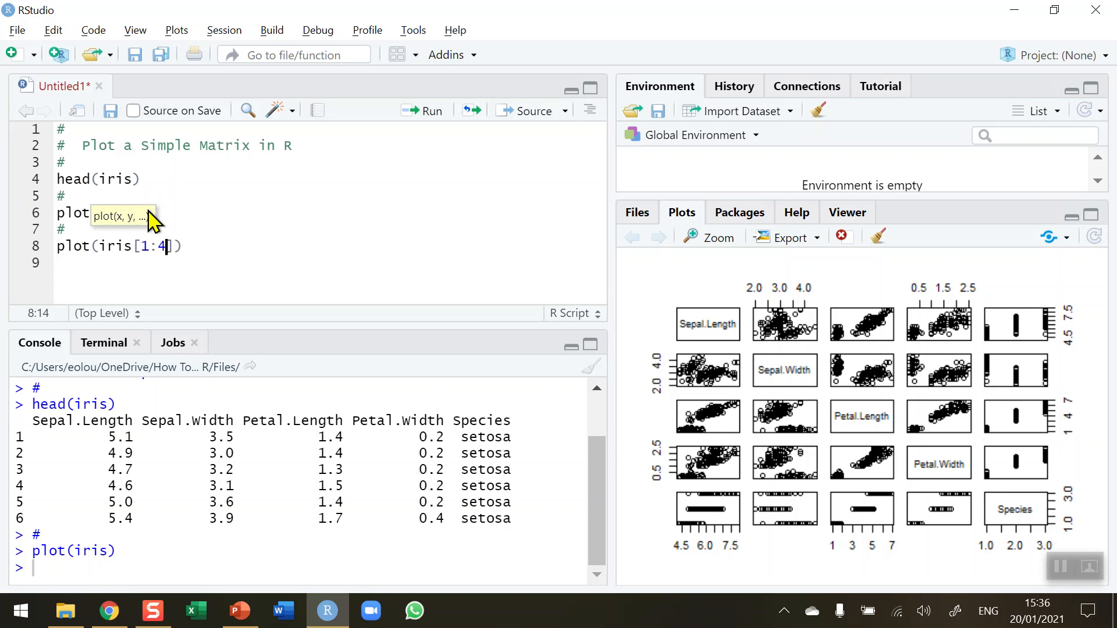
mouse_move(196, 243)
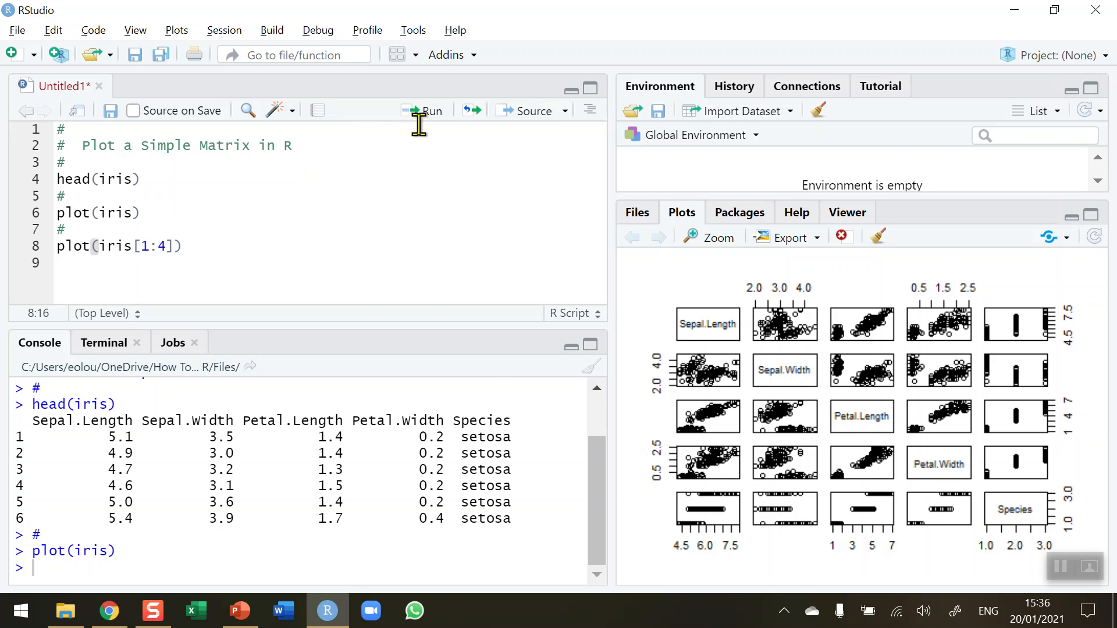
click(421, 110)
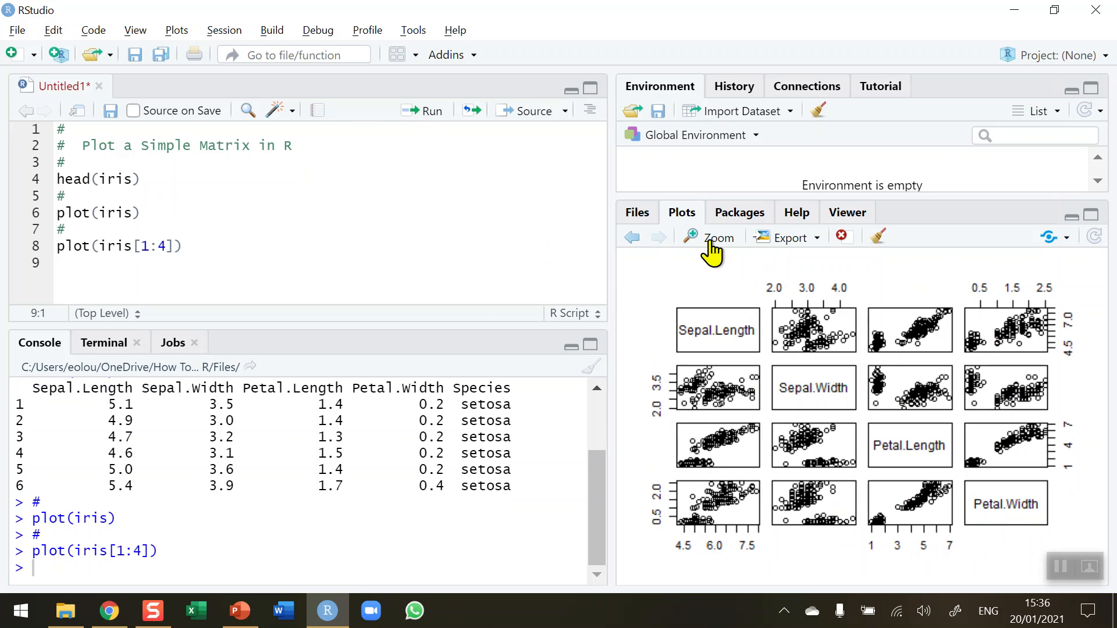
click(719, 237)
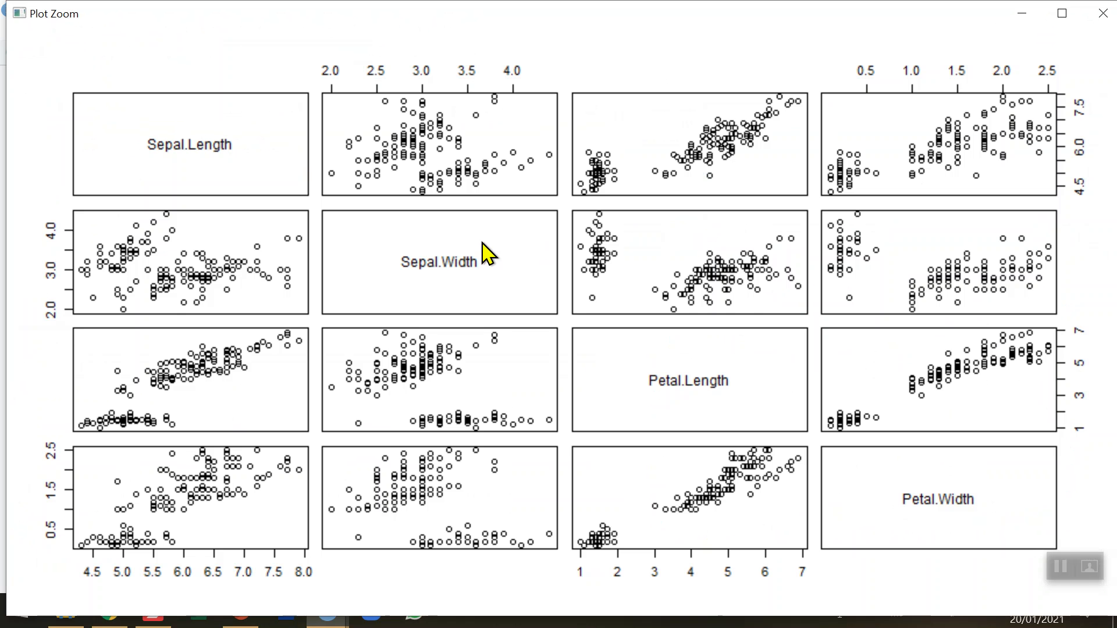
mouse_move(212, 151)
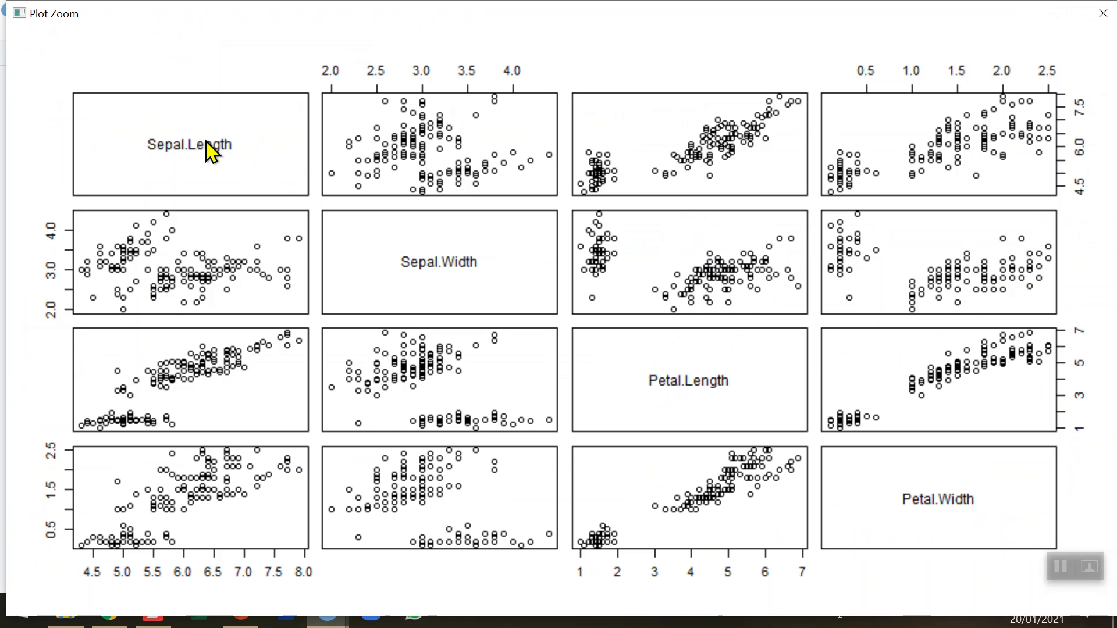
mouse_move(940, 491)
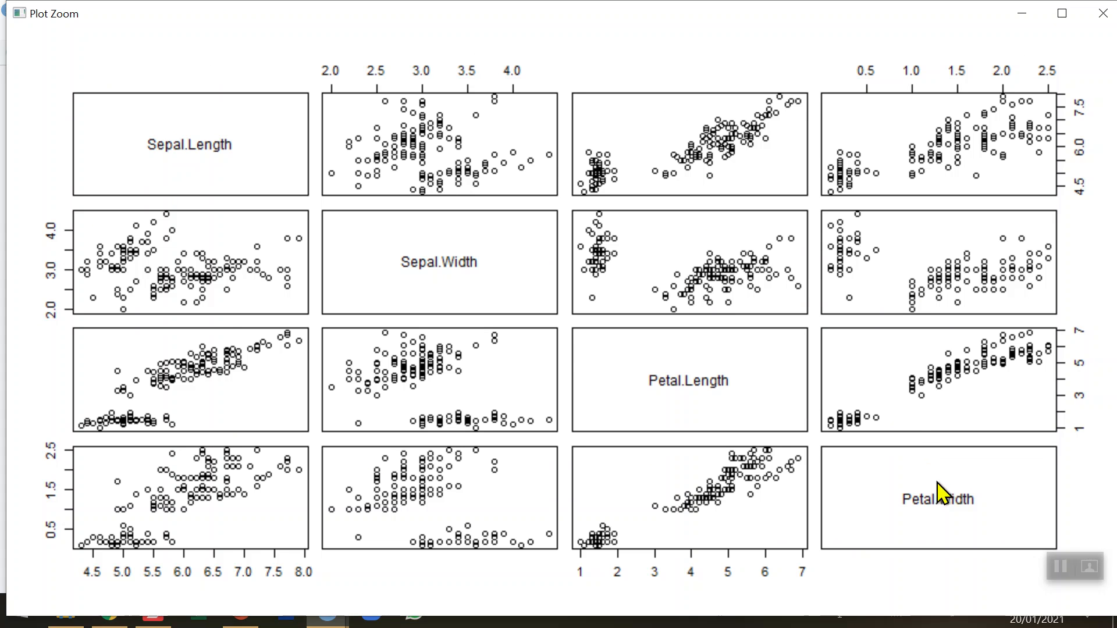
mouse_move(434, 359)
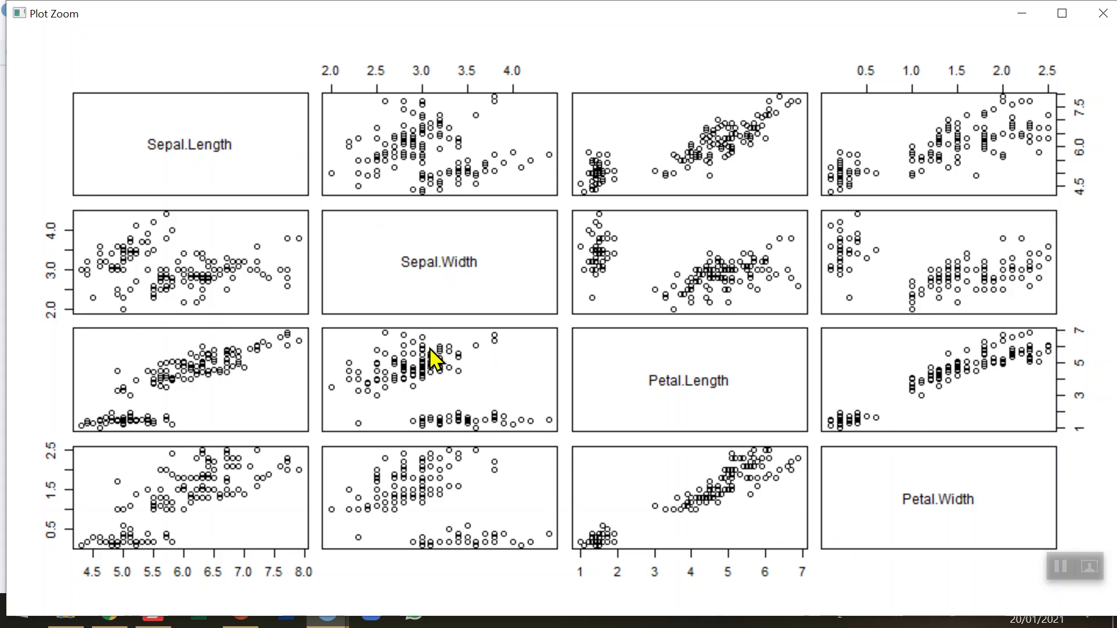
mouse_move(702, 414)
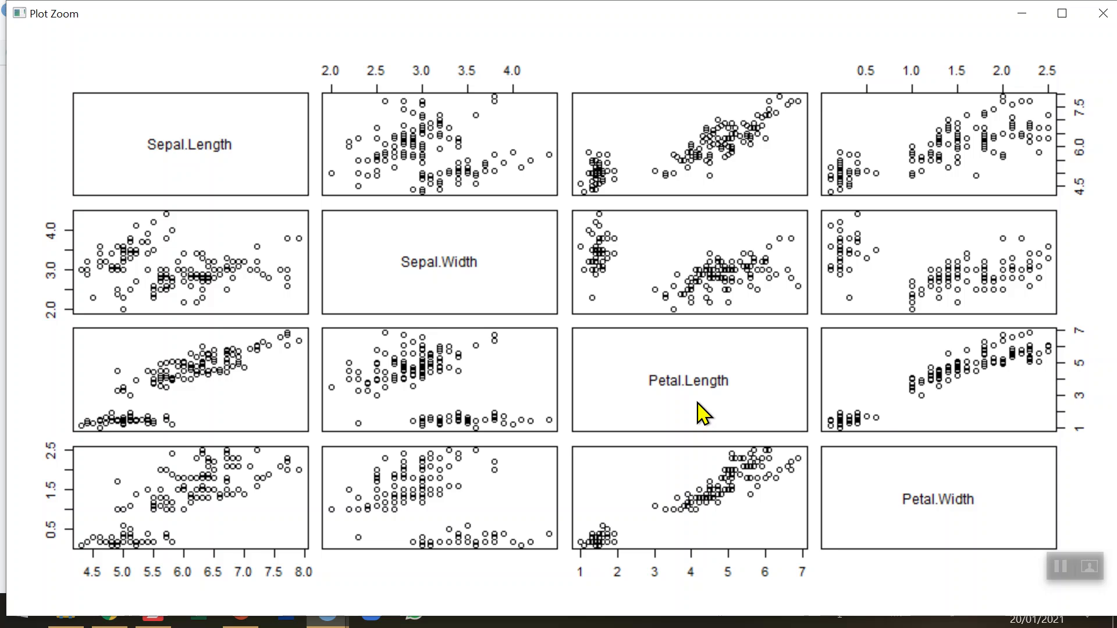
mouse_move(928, 155)
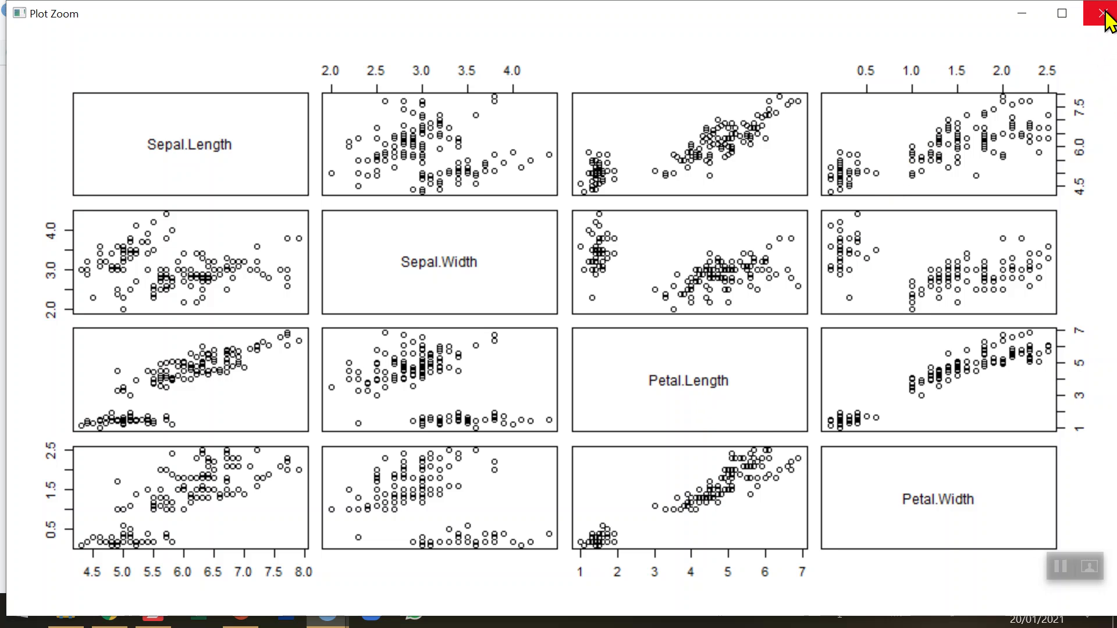
click(1102, 13)
text(plot(iris[2:4]))
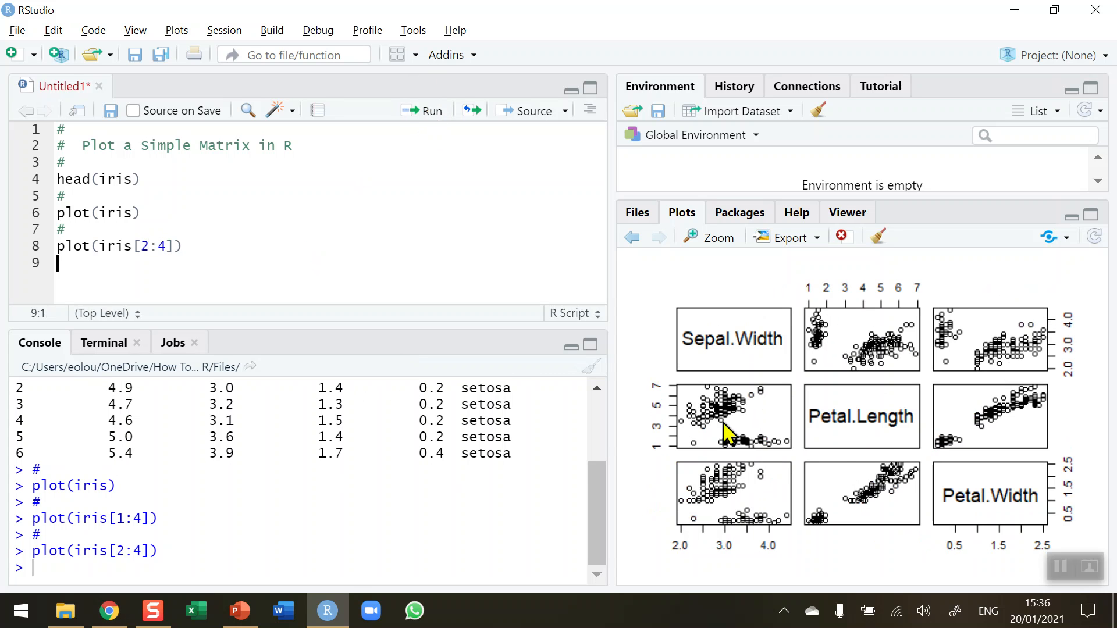
mouse_move(940, 404)
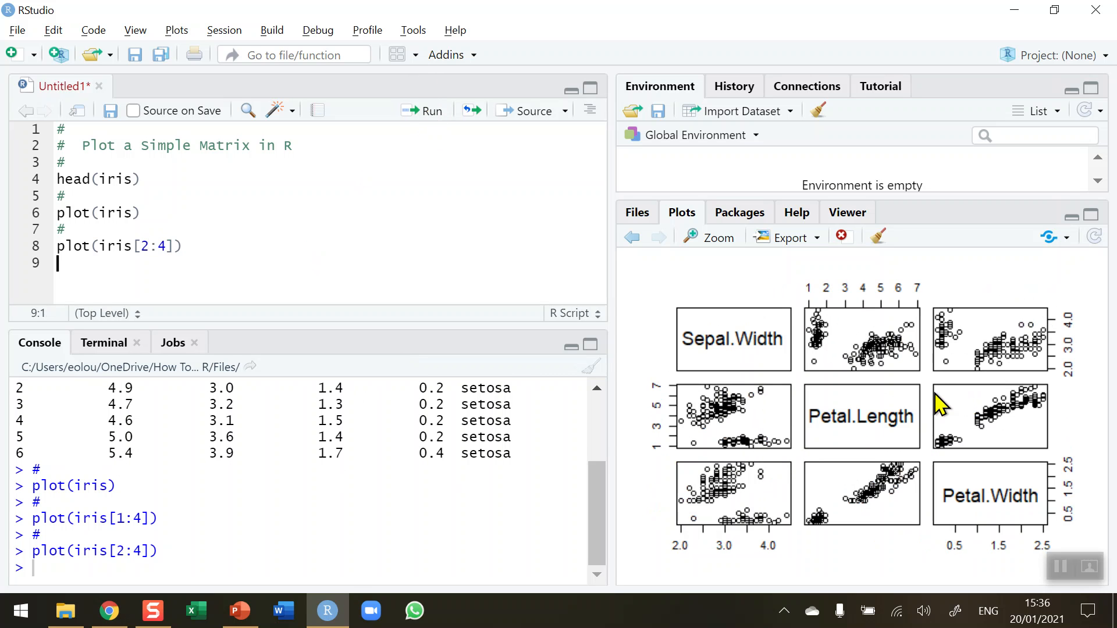
mouse_move(533, 348)
text(#)
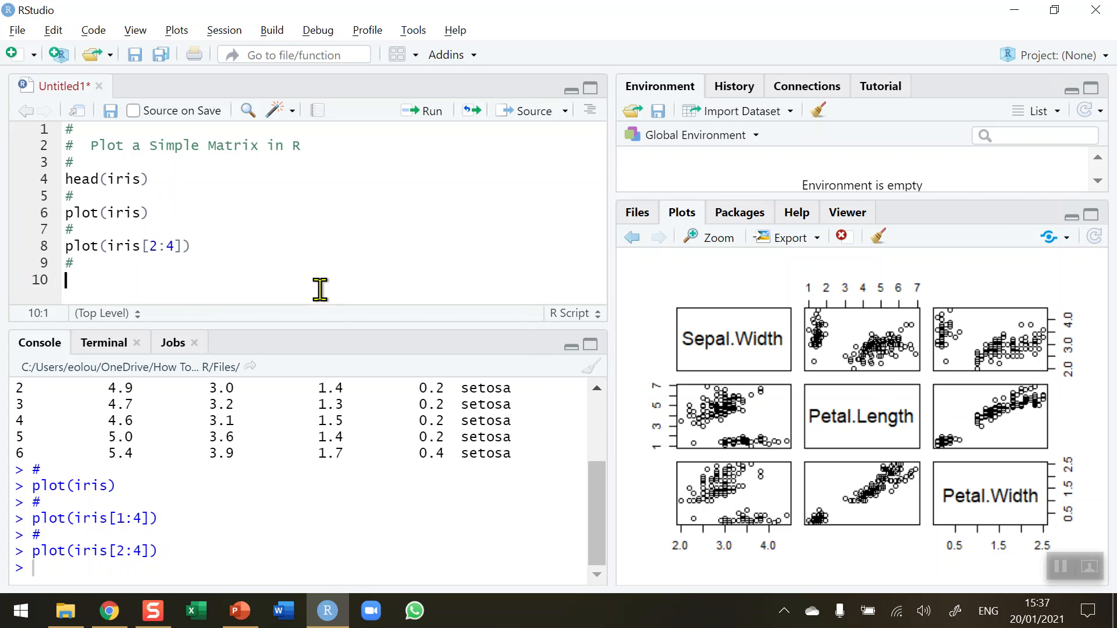
mouse_move(705, 499)
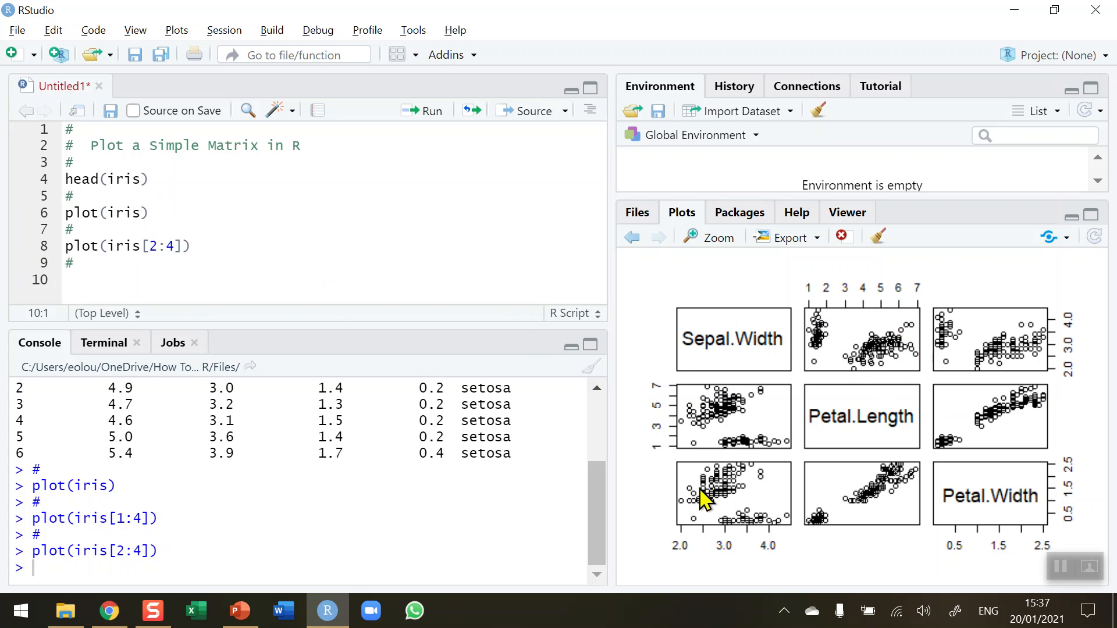
mouse_move(830, 434)
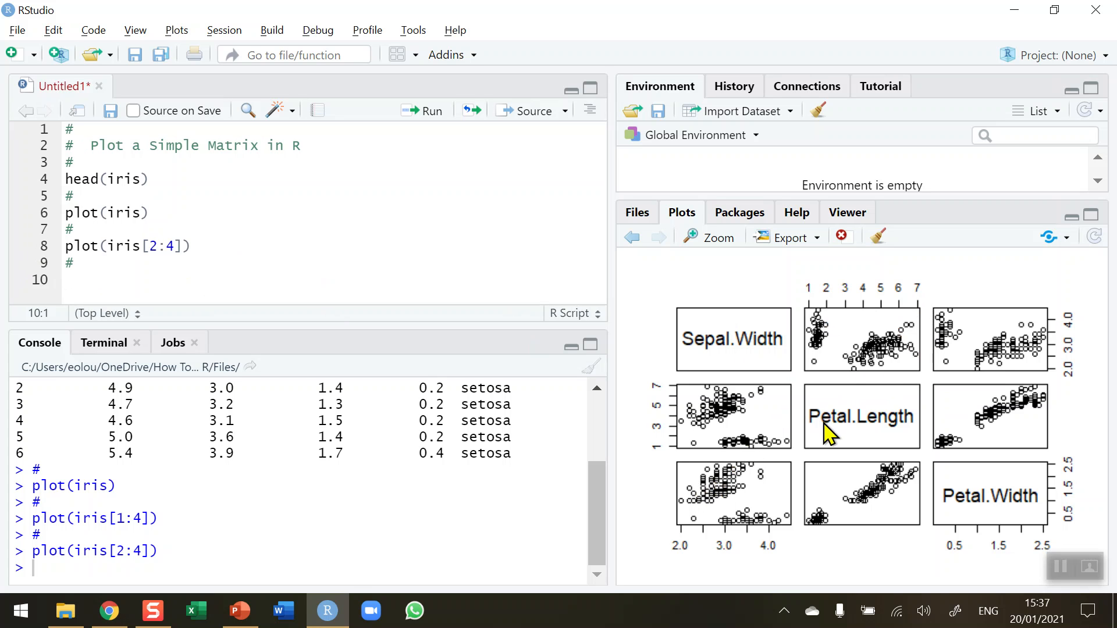
mouse_move(738, 423)
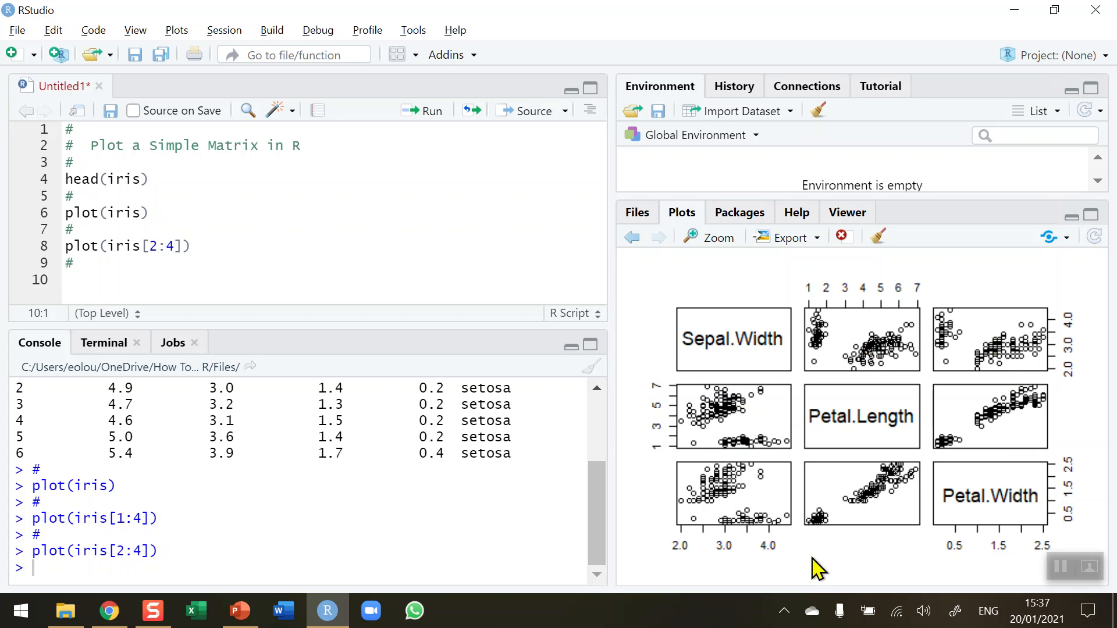
mouse_move(218, 341)
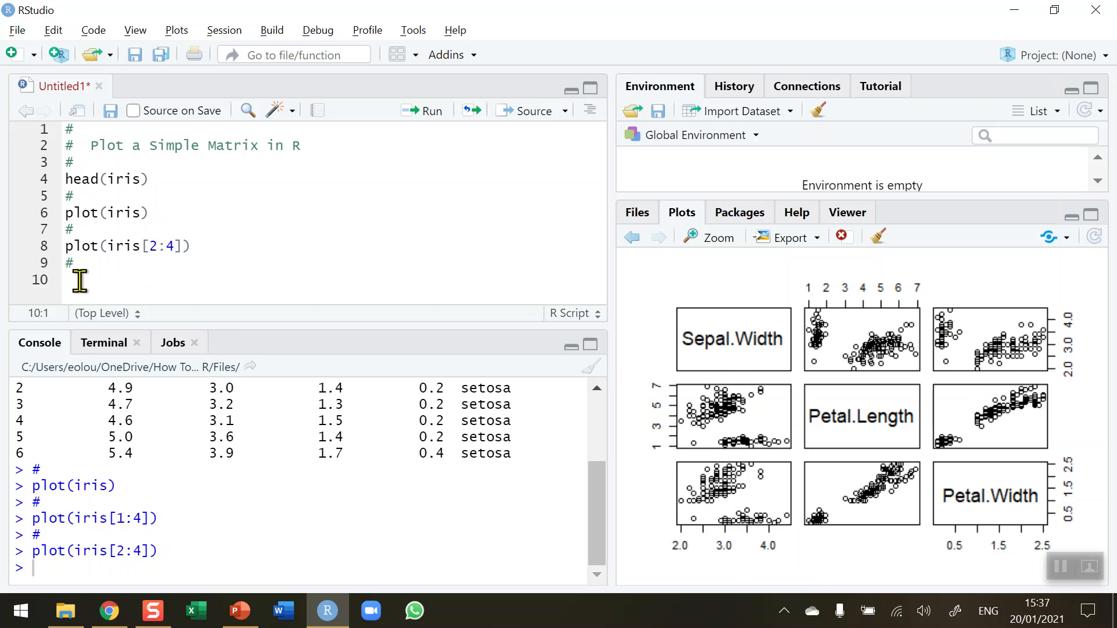
Step: Begin a plot(iris[1:4], call with main = "Iris Data Set" as its title argument
text(plot)
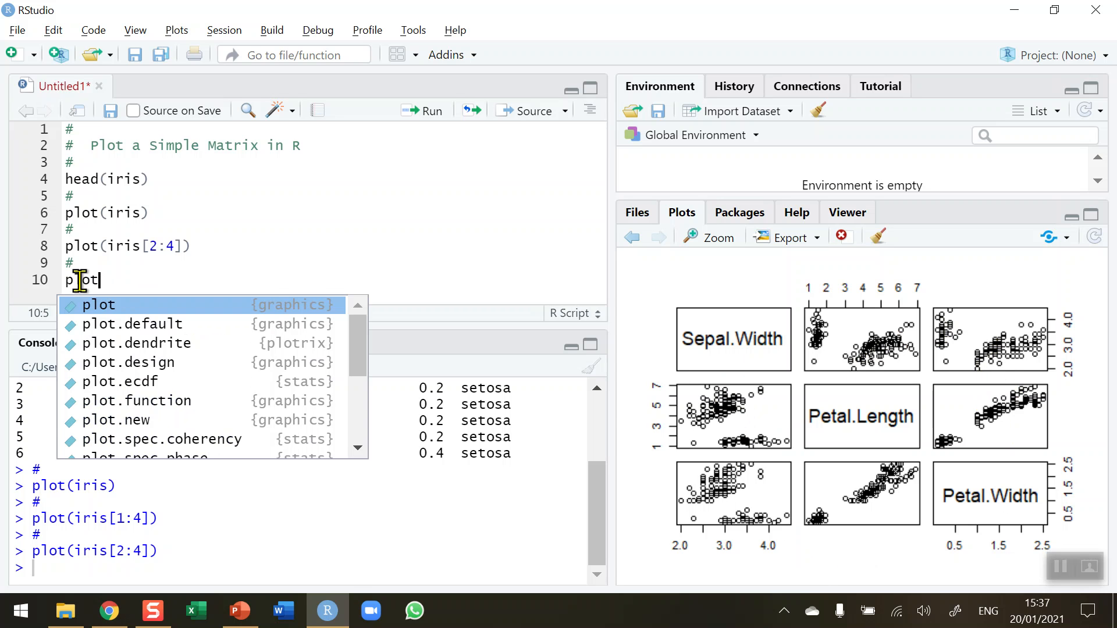
text((iris)
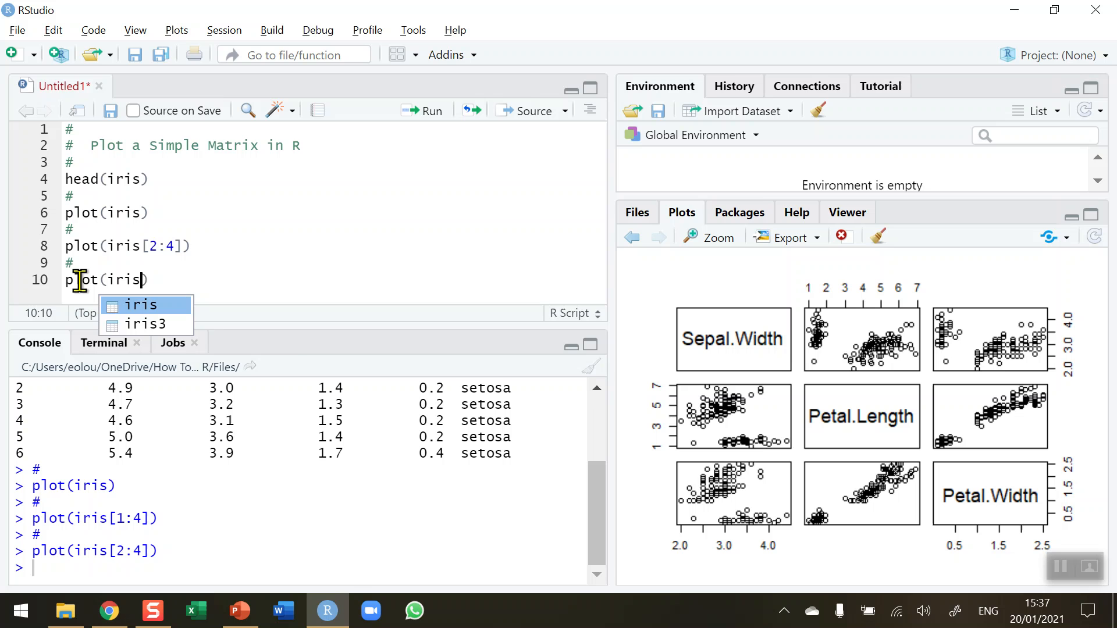
text([)
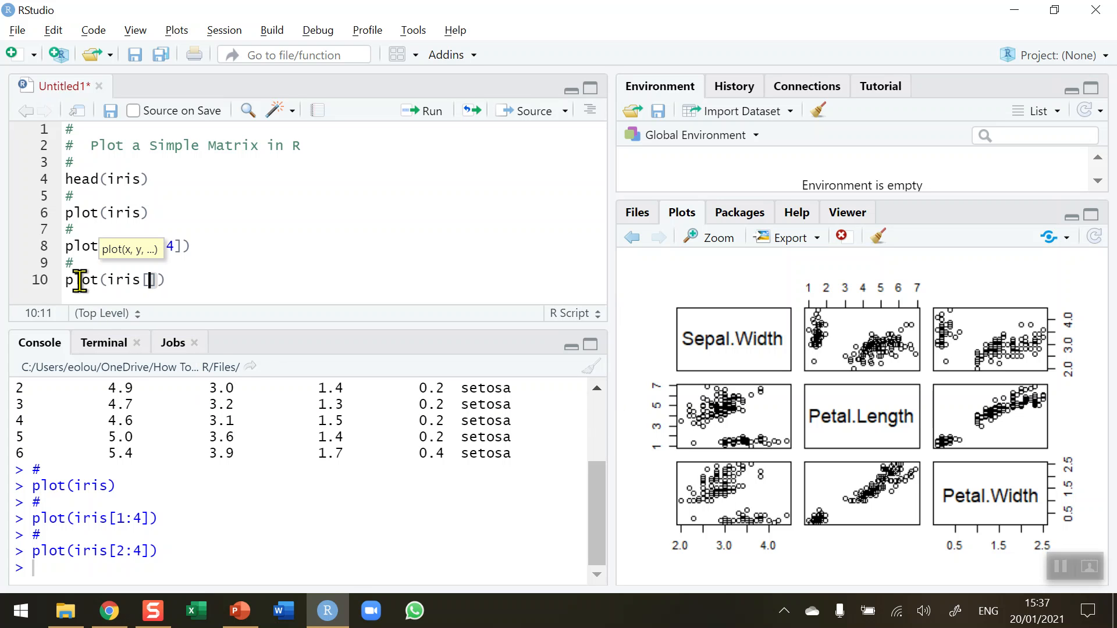
text(:4)
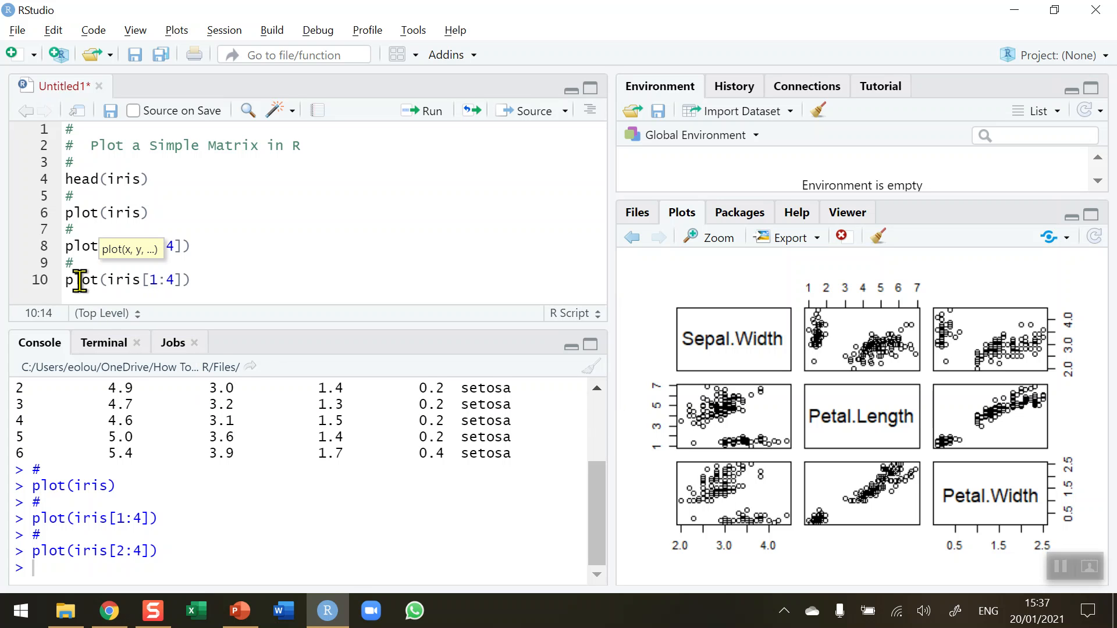
text(,)
text(main = "Iris)
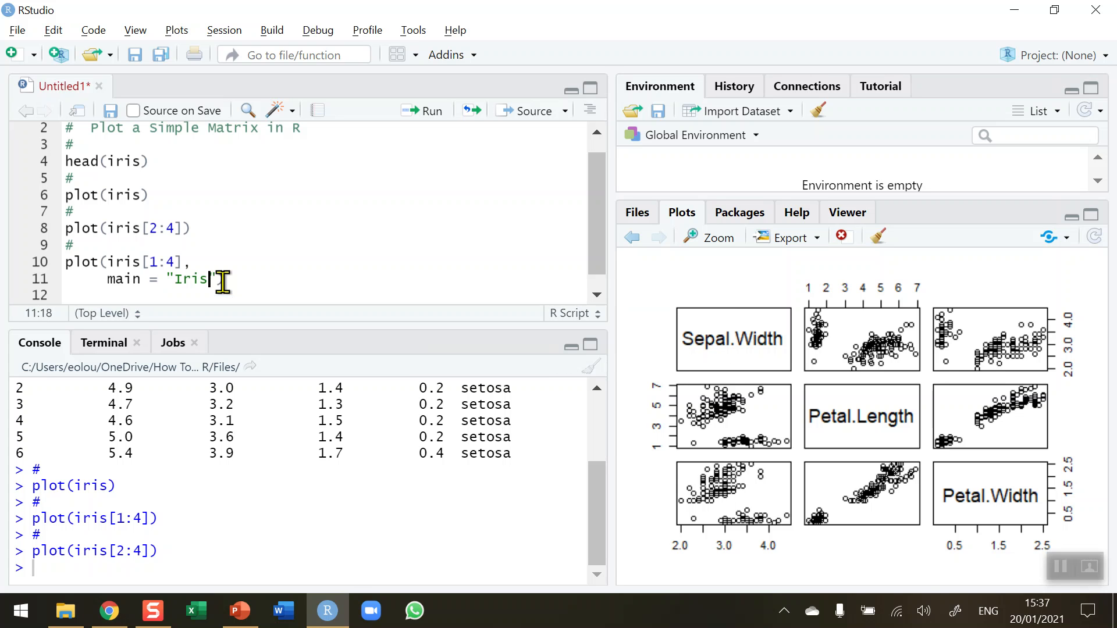
text(Data set)
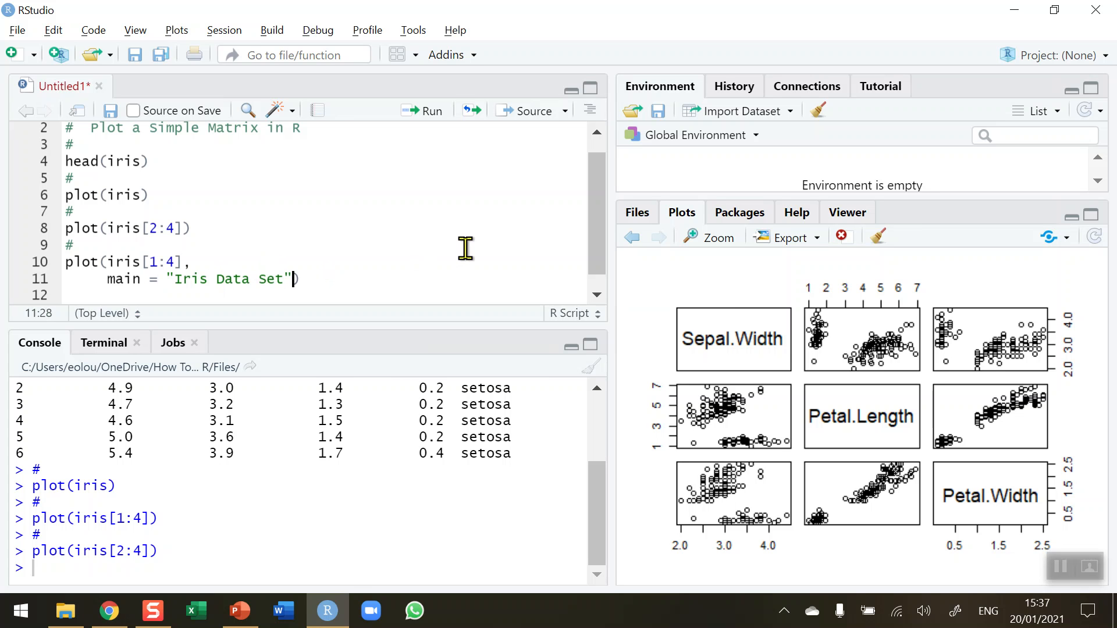
text(,)
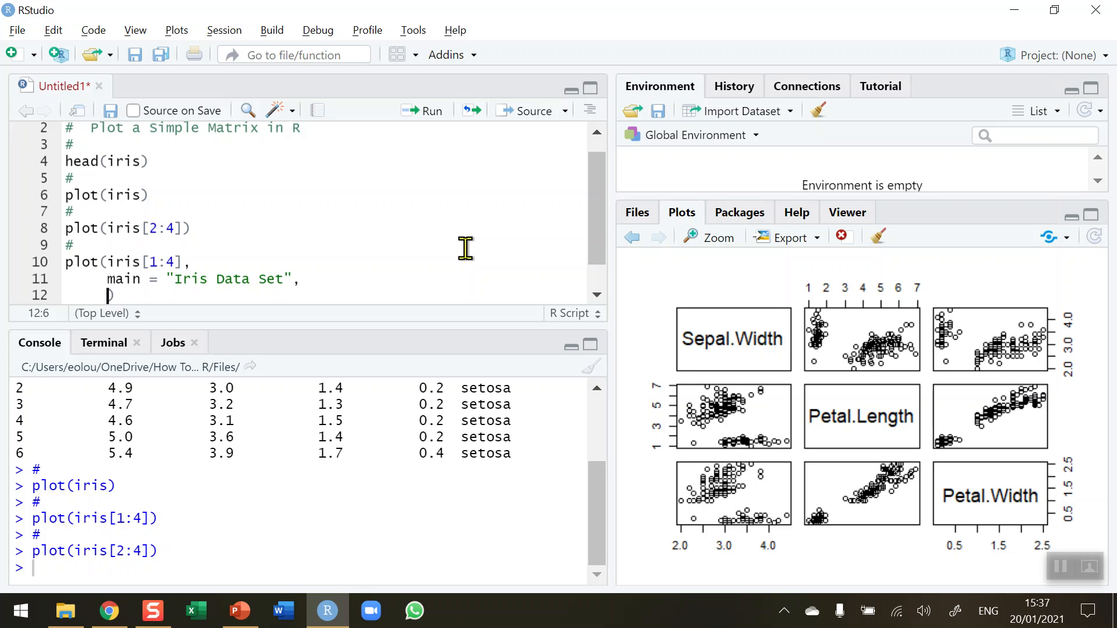
Step: Add pch = 21 to the plot call and begin a bg = argument
text(pch =)
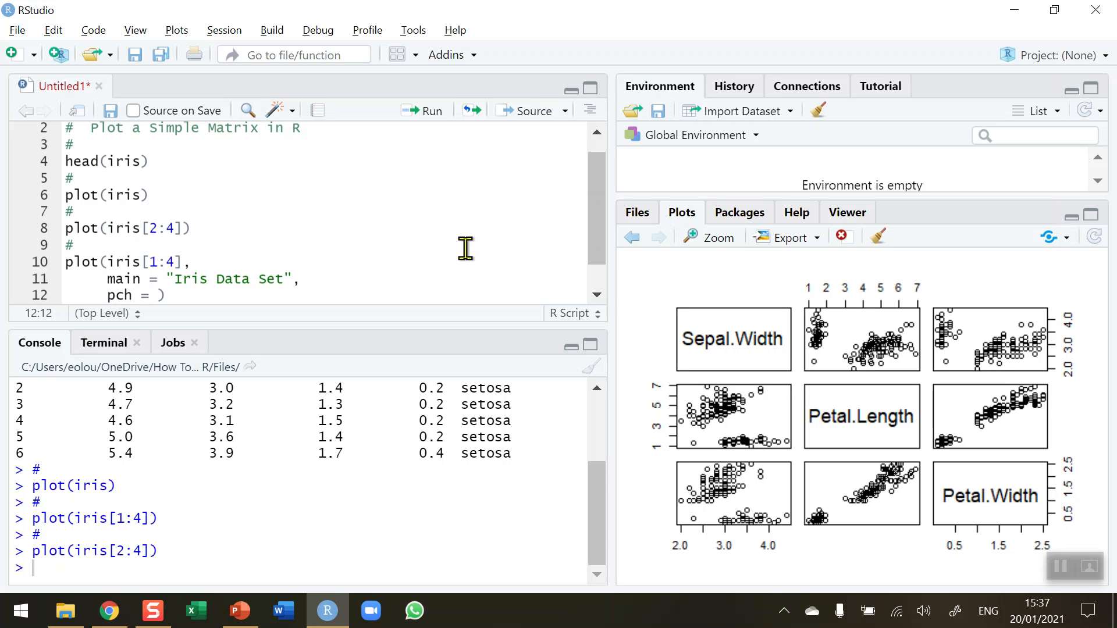
text(21,)
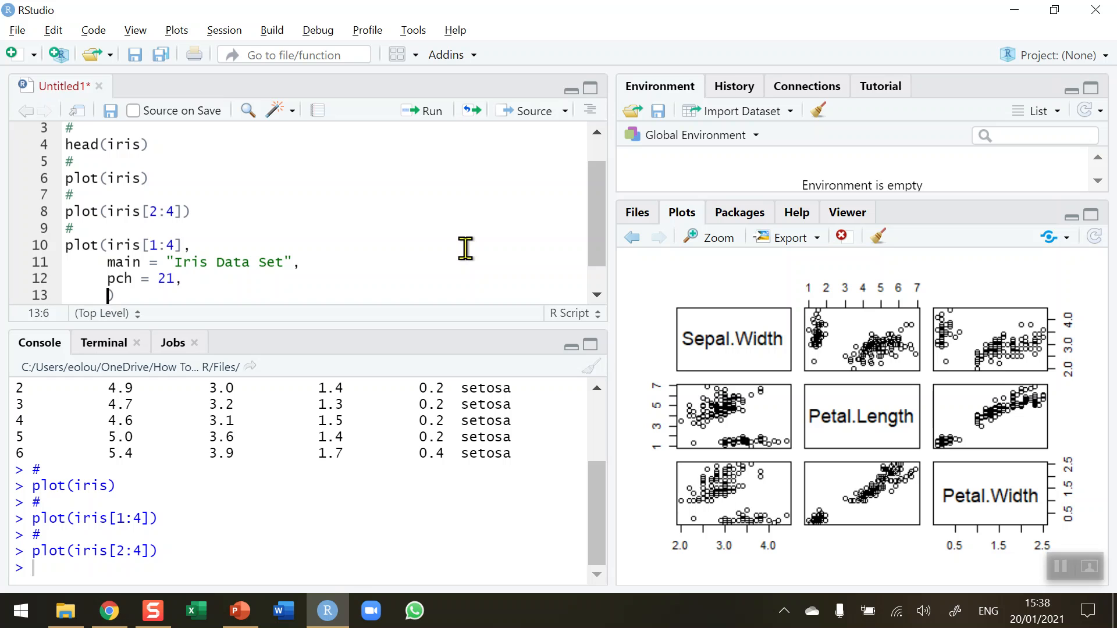
text(bg =)
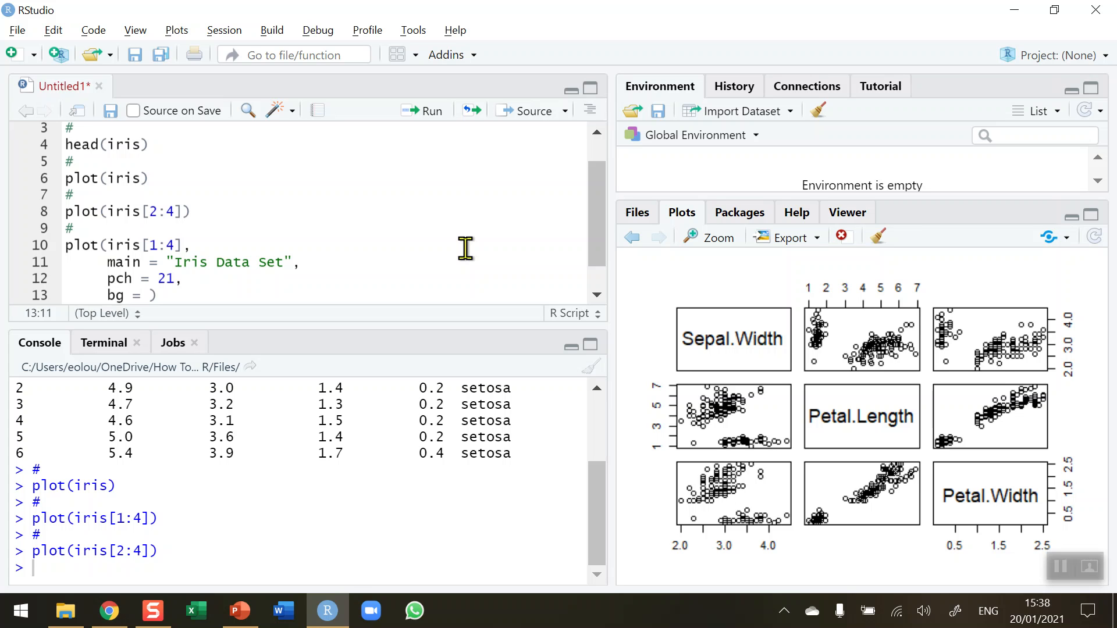
Step: Set bg = c("Red", "Green", "Blue") followed by empty indexing brackets
text(c)
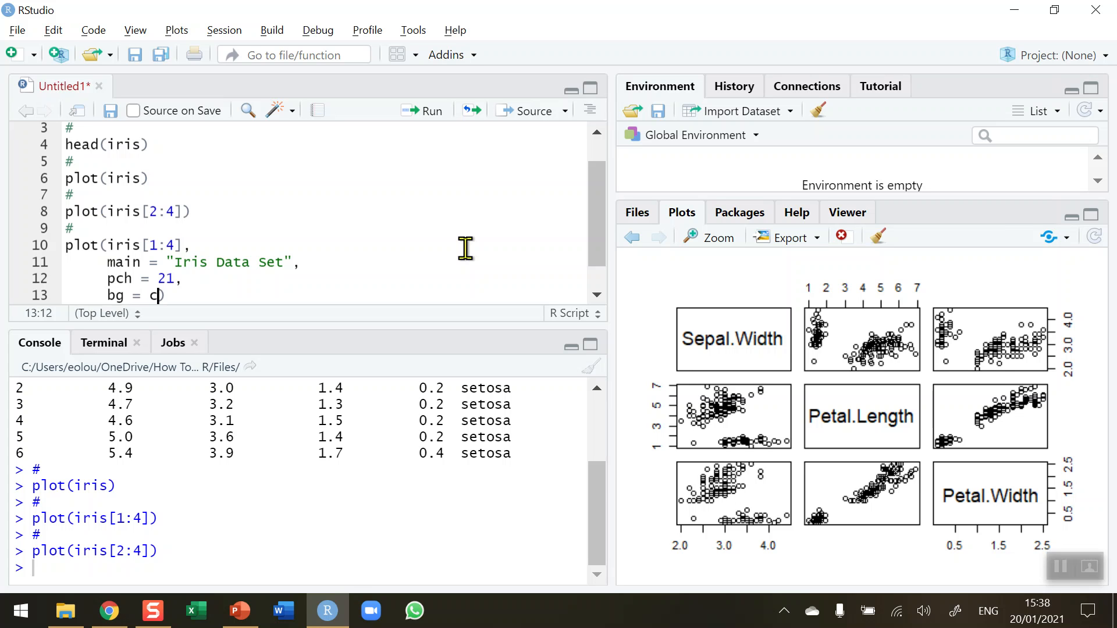
text(()
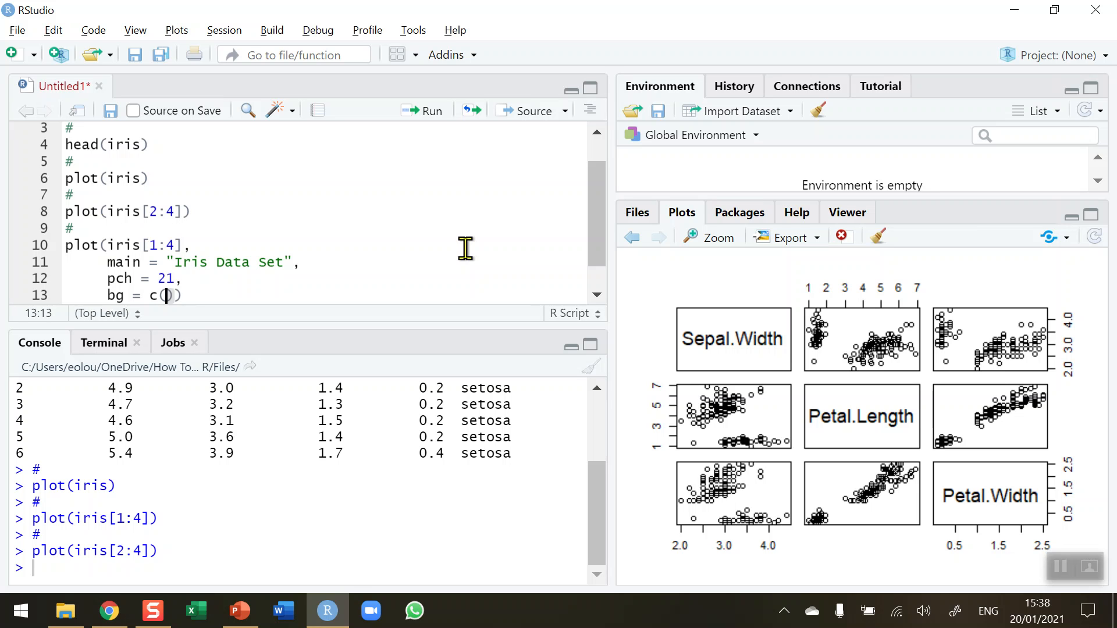
text("")
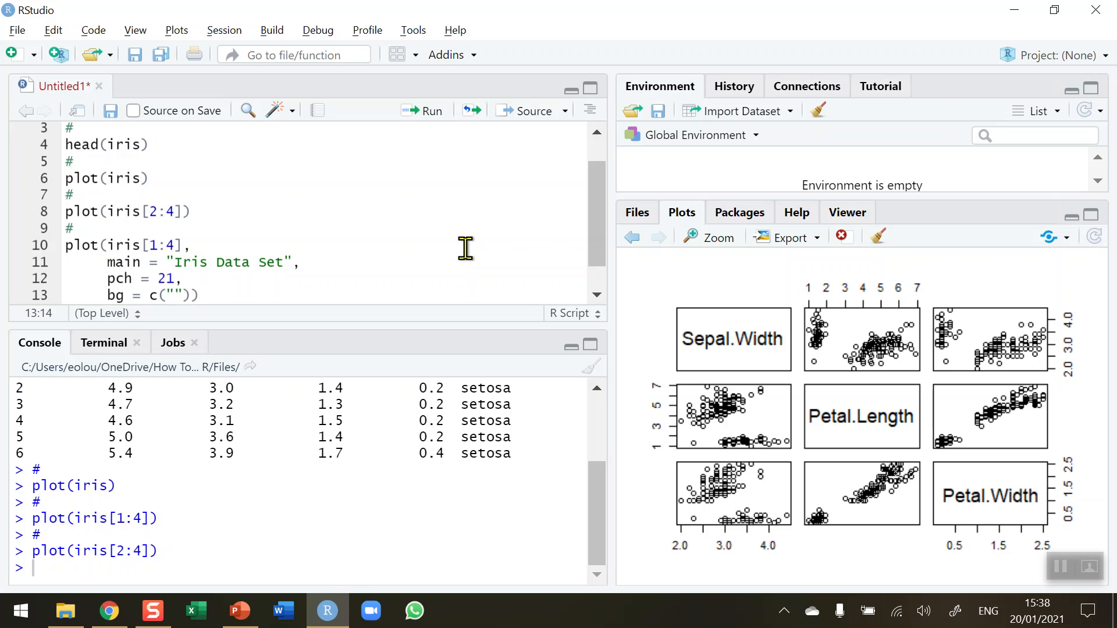
text(Red)
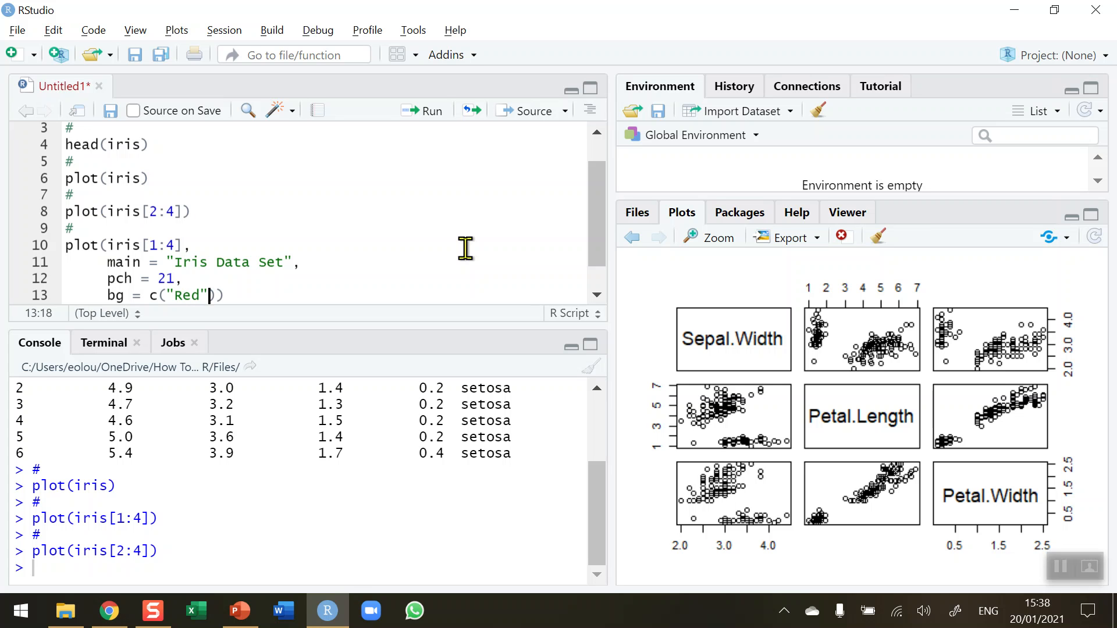
text(, ")
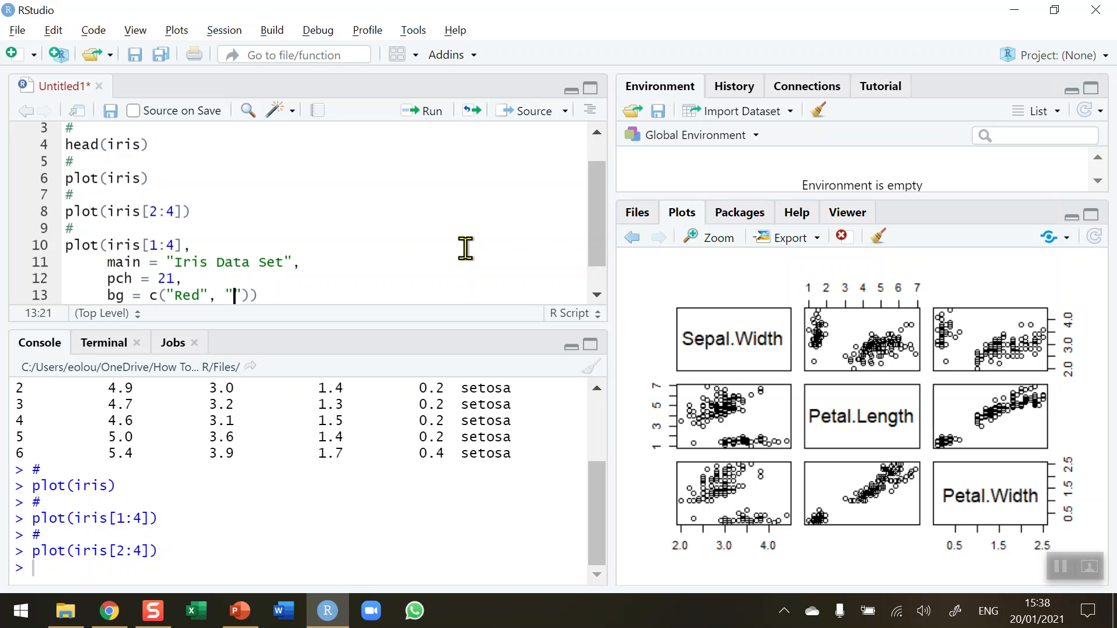
text(Green)
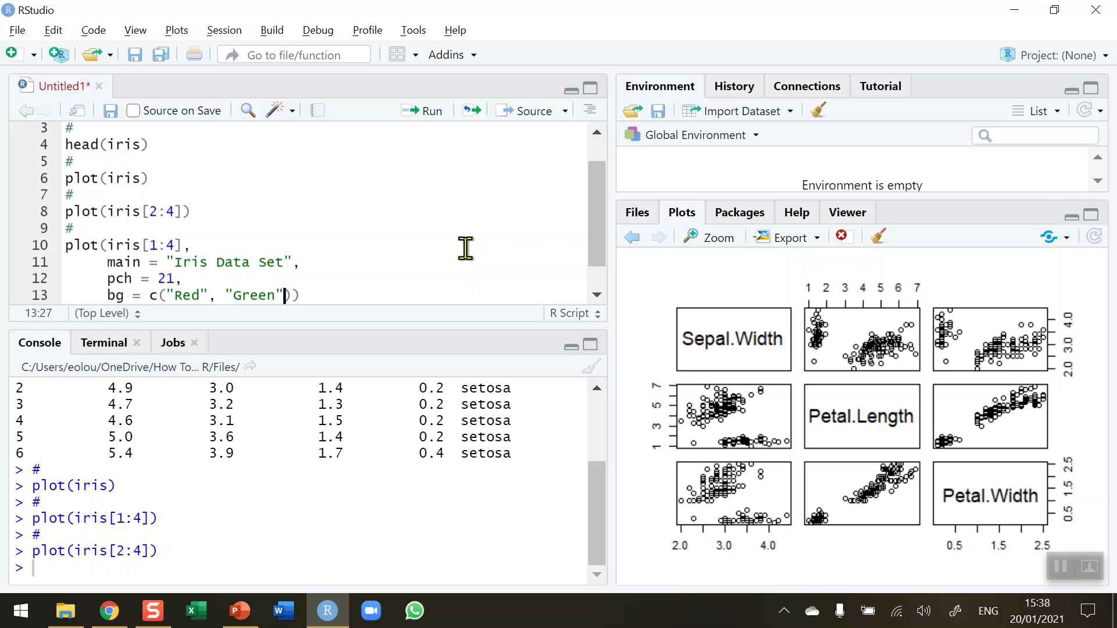
text(, "B")
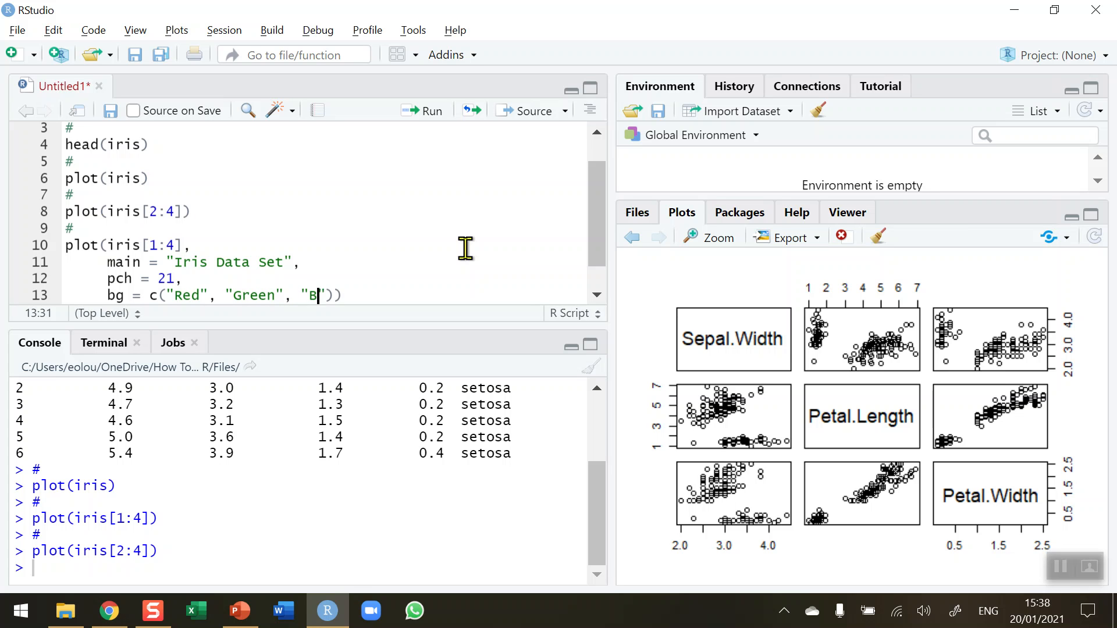
text(lue)
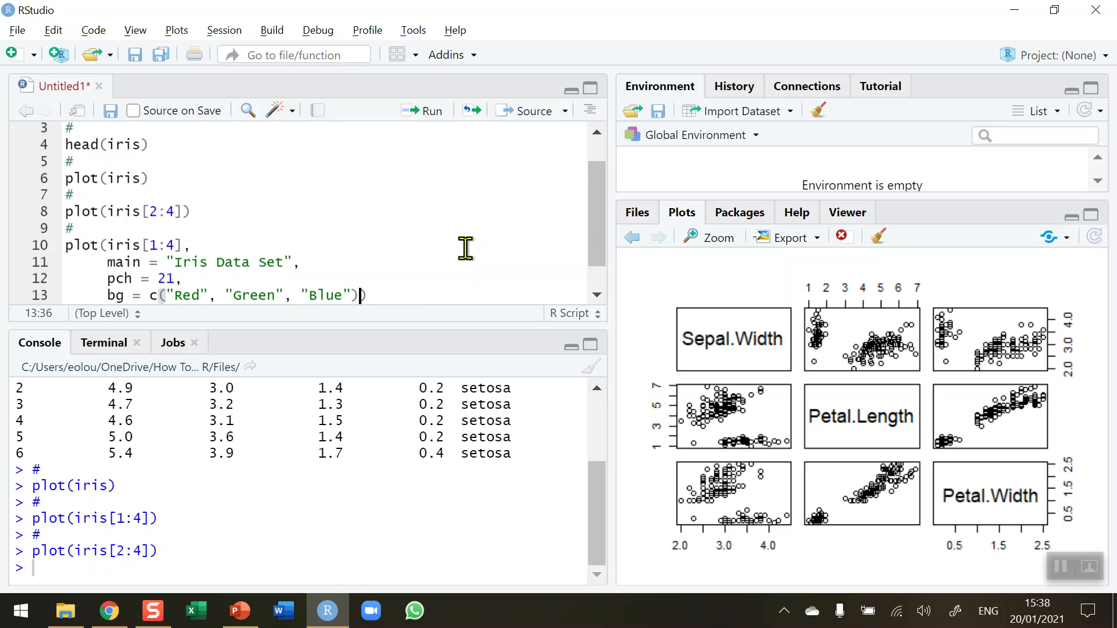
text([])
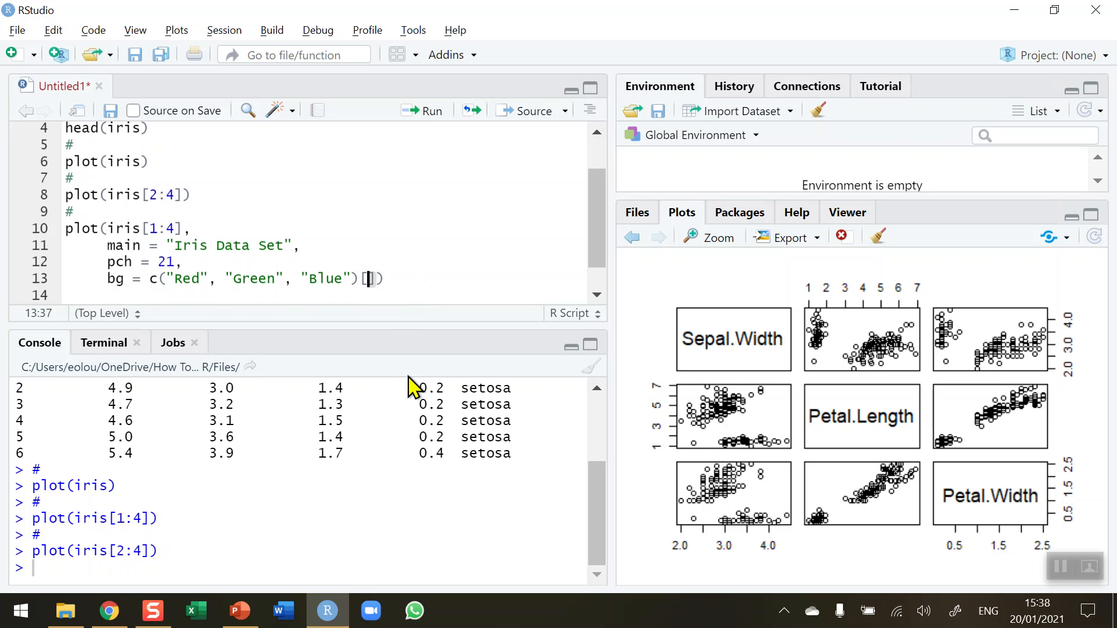
mouse_move(408, 379)
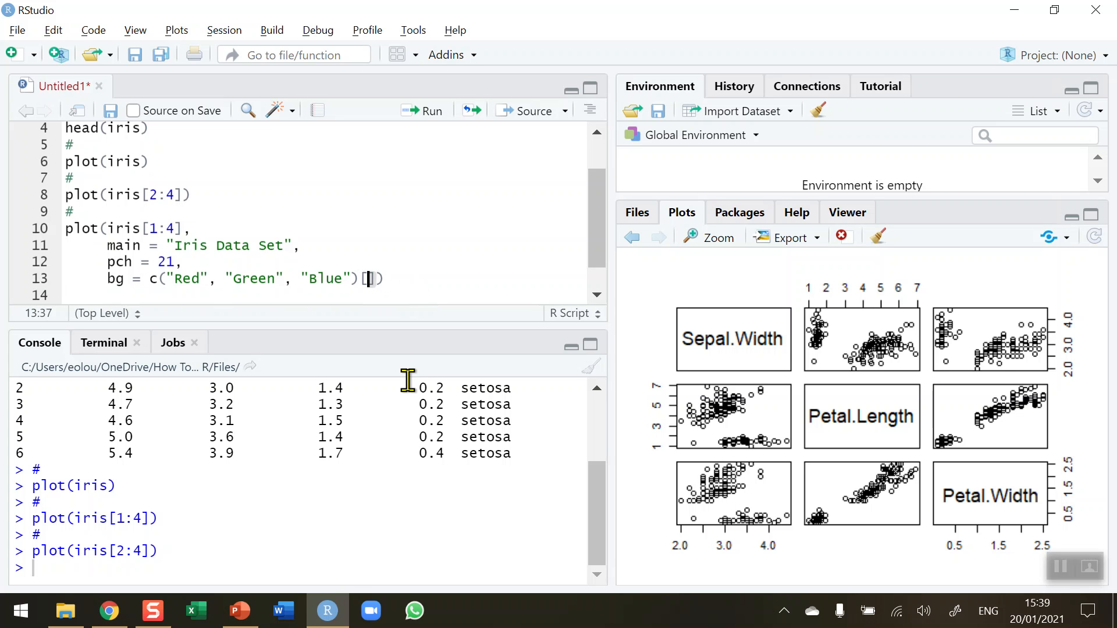
Step: Index the colours by unclass(iris$Species) and send the finished plot call to the console
text(unclass)
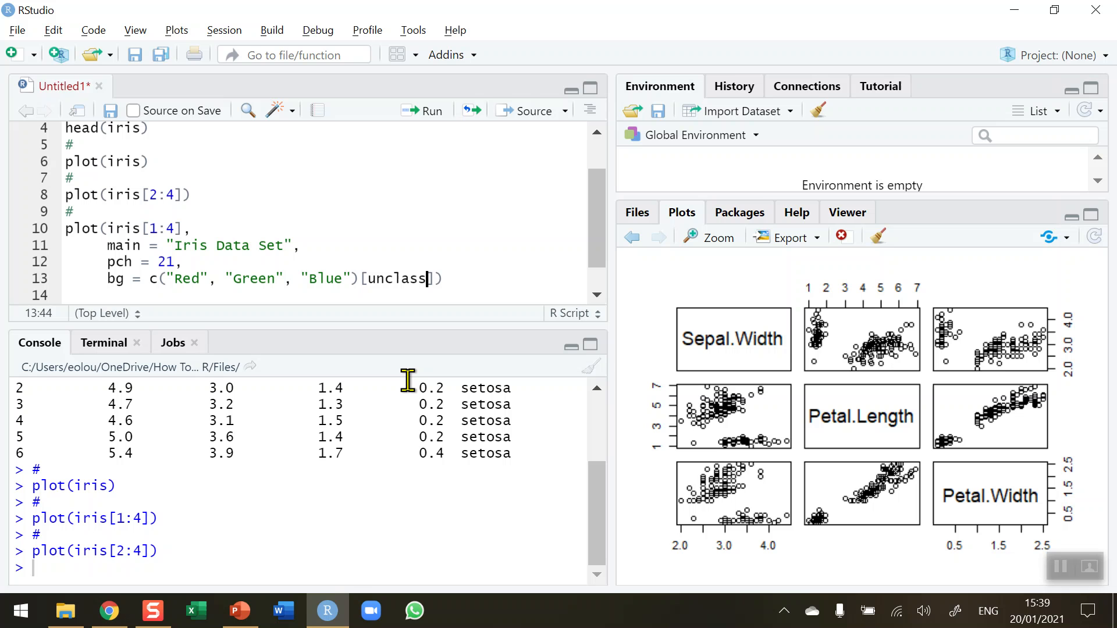
text(()
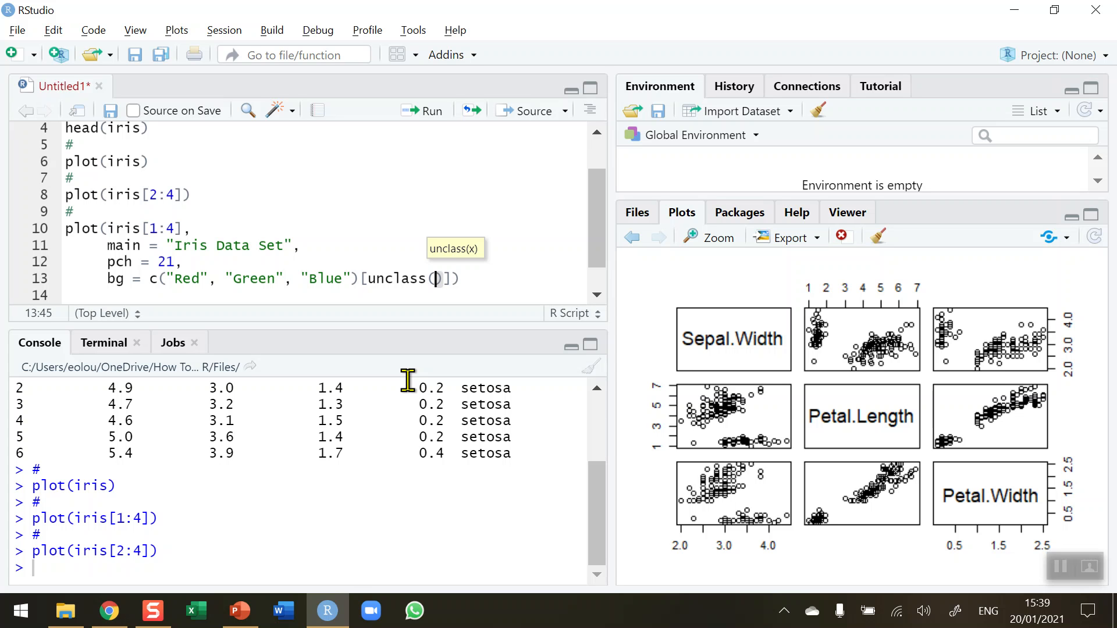
text(iris$)
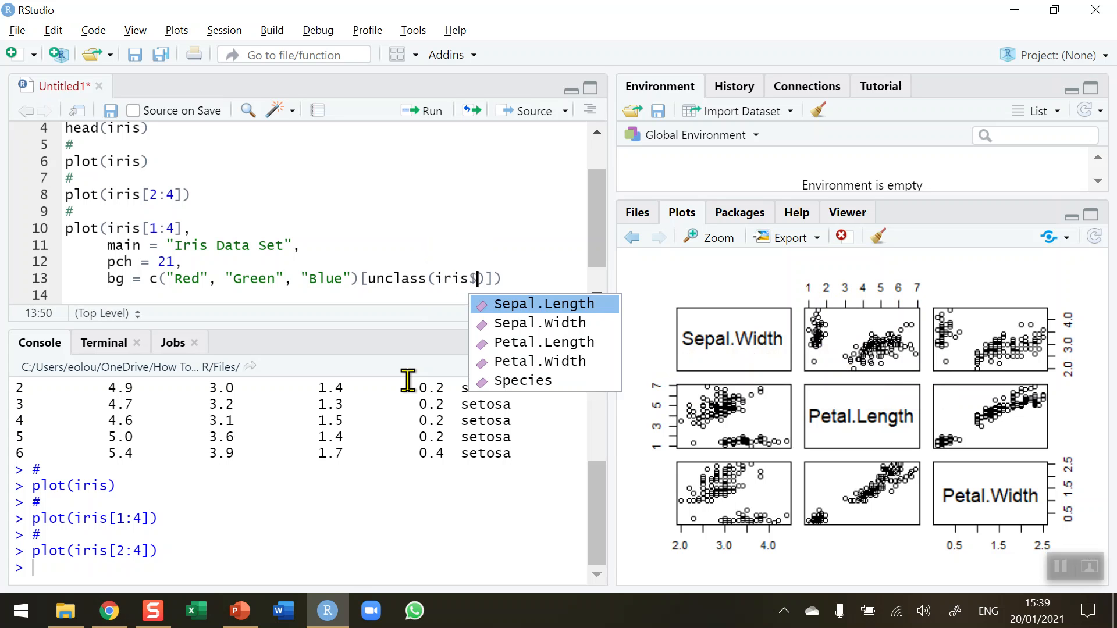
text(Speci)
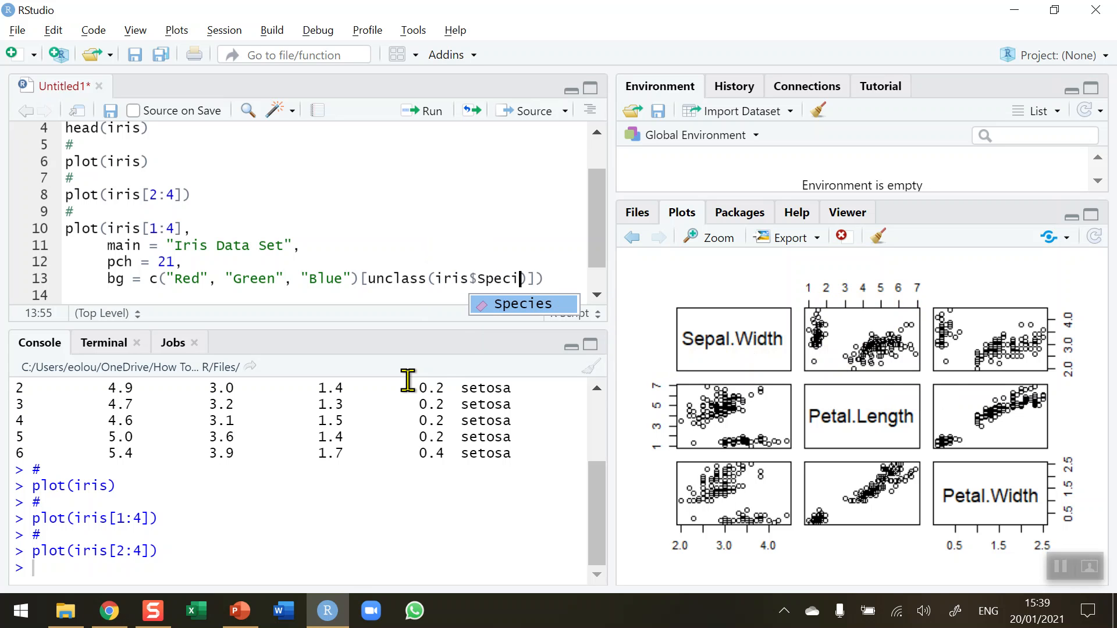
key(Tab)
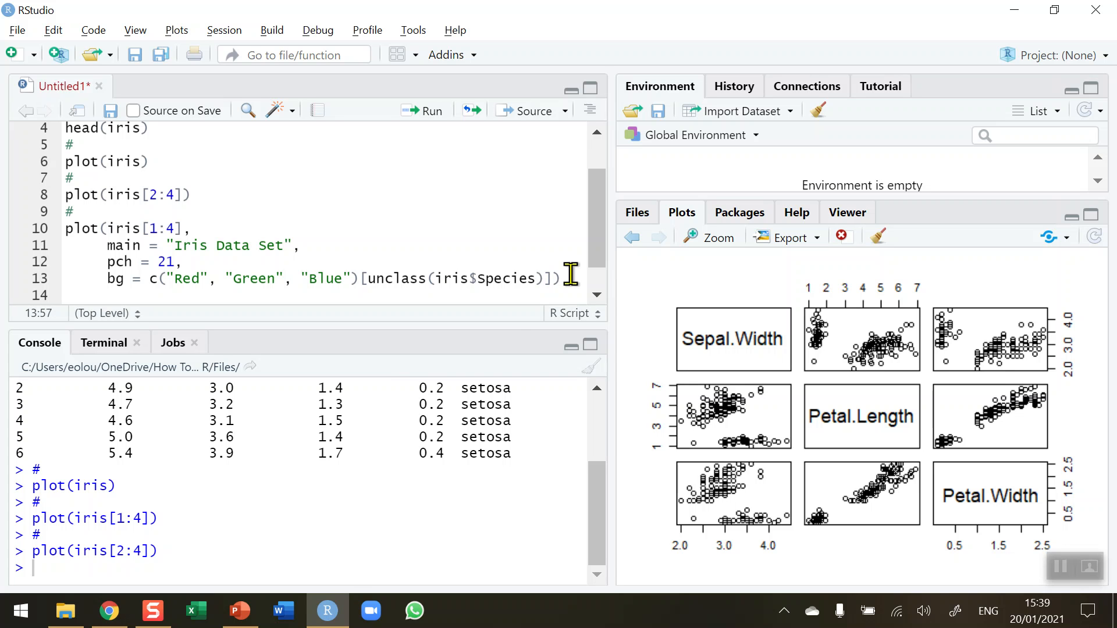
click(422, 110)
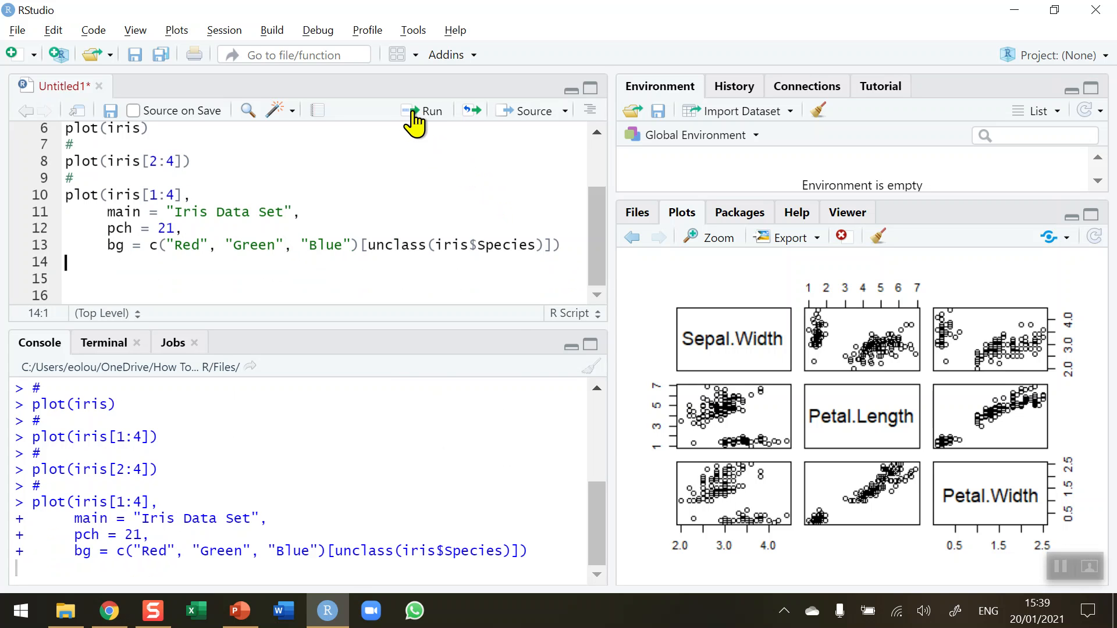
Step: Draw the species-coloured Iris Data Set matrix and enlarge it in a zoom window
click(430, 111)
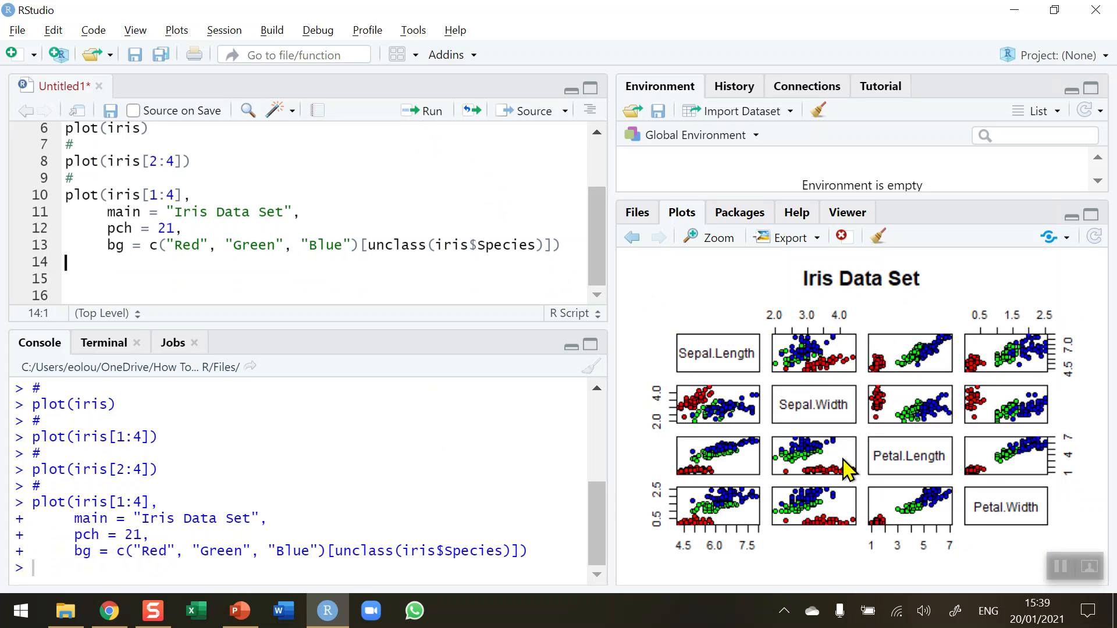
mouse_move(848, 460)
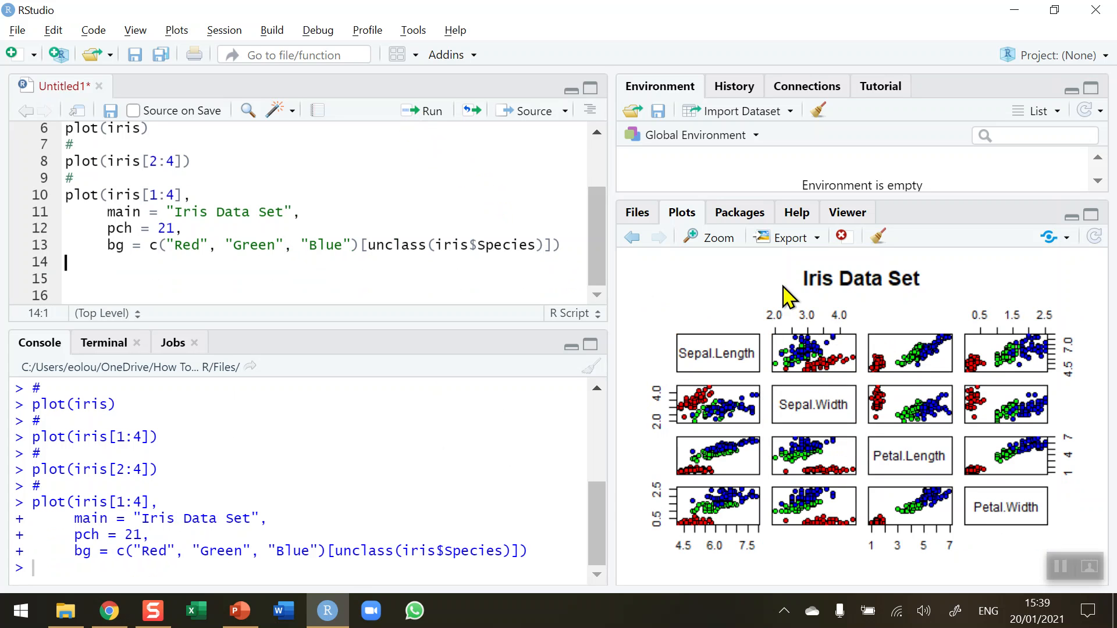
click(715, 237)
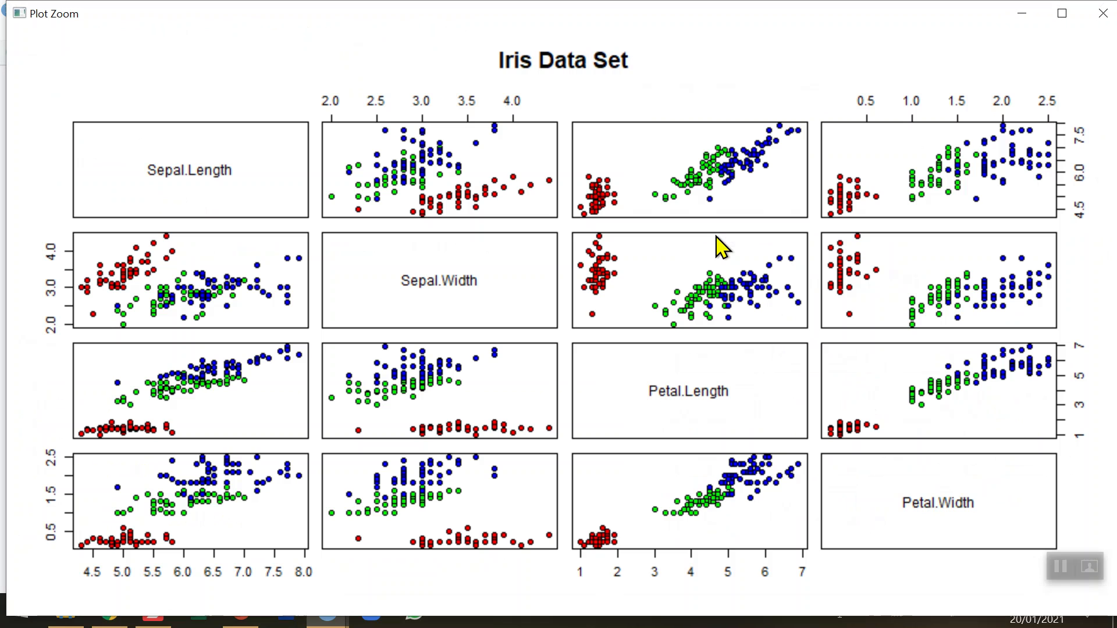
mouse_move(307, 453)
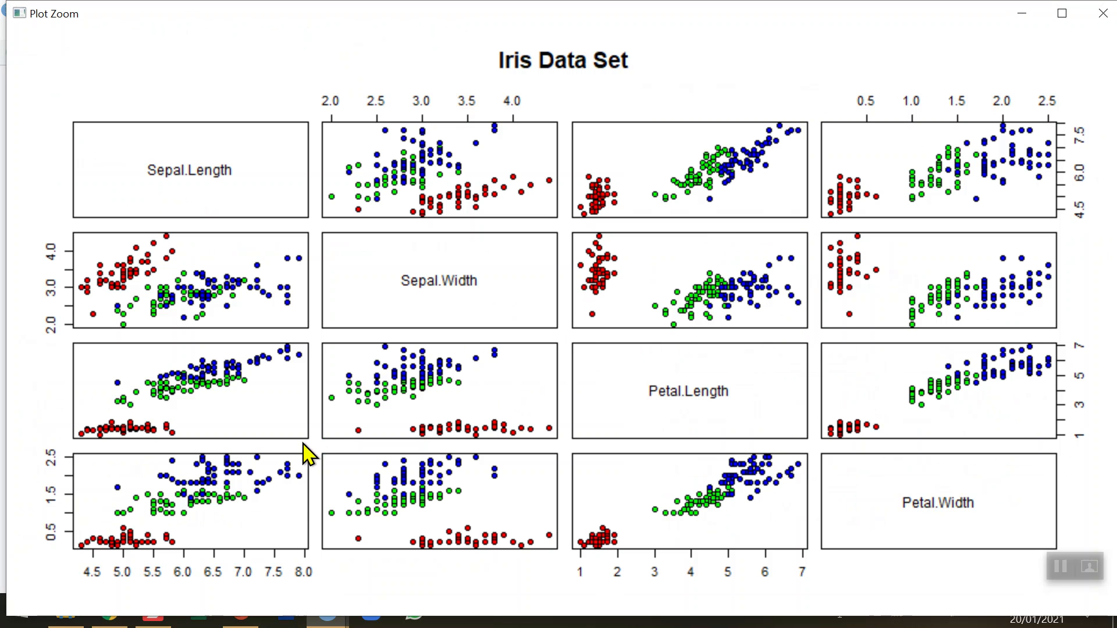
mouse_move(519, 157)
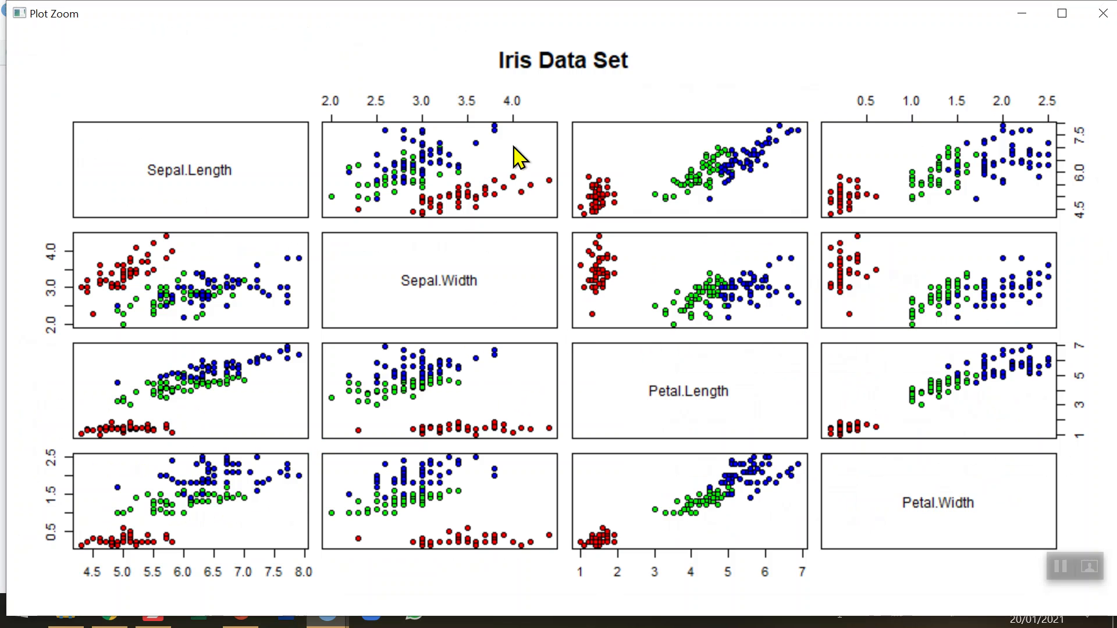
mouse_move(761, 198)
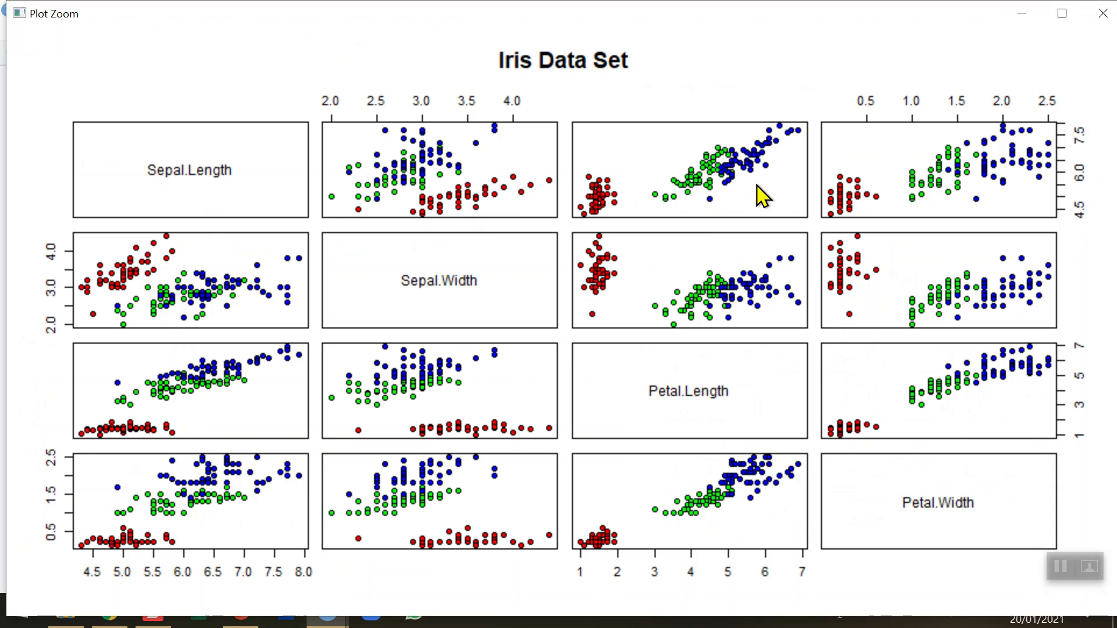
mouse_move(894, 185)
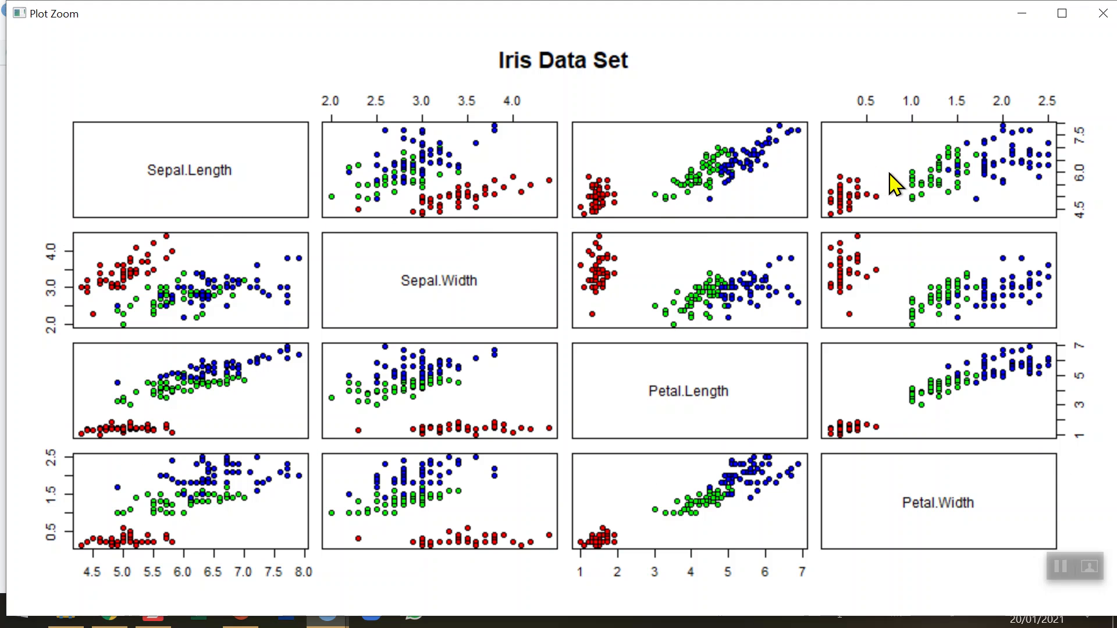
mouse_move(743, 527)
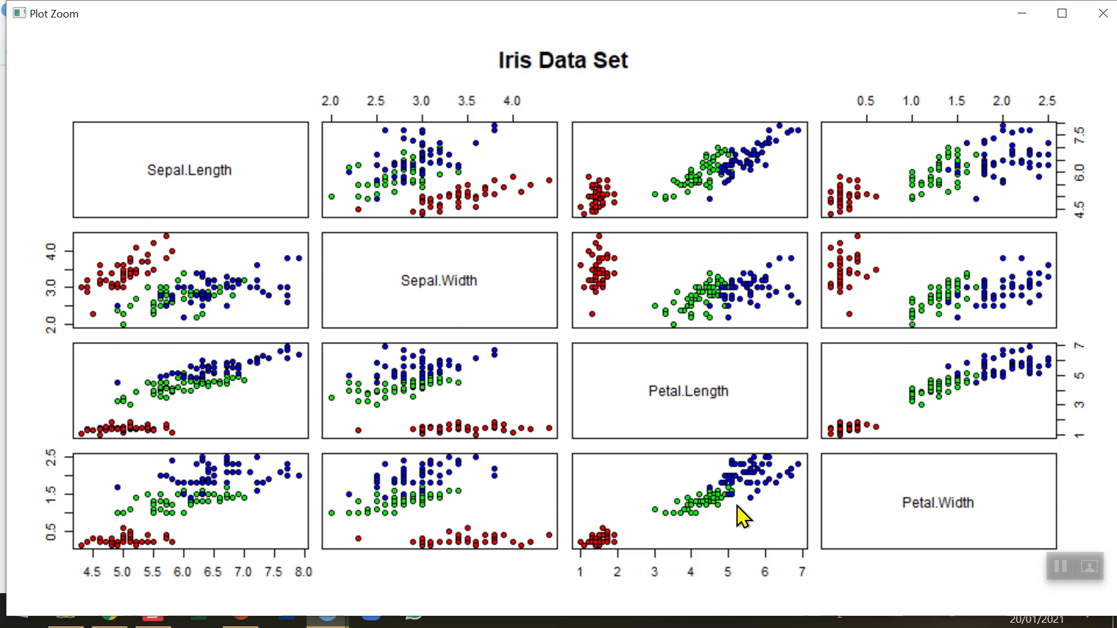
mouse_move(744, 502)
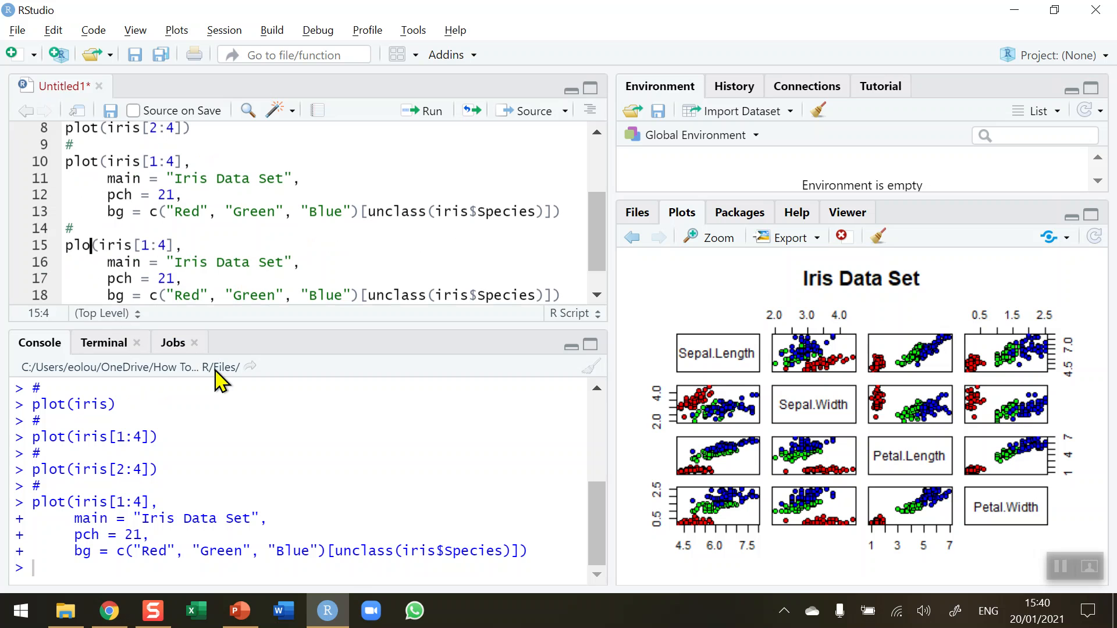
Step: Change the copied call to pairs(iris[1:4]) and run it to redraw the coloured matrix
text(pairs)
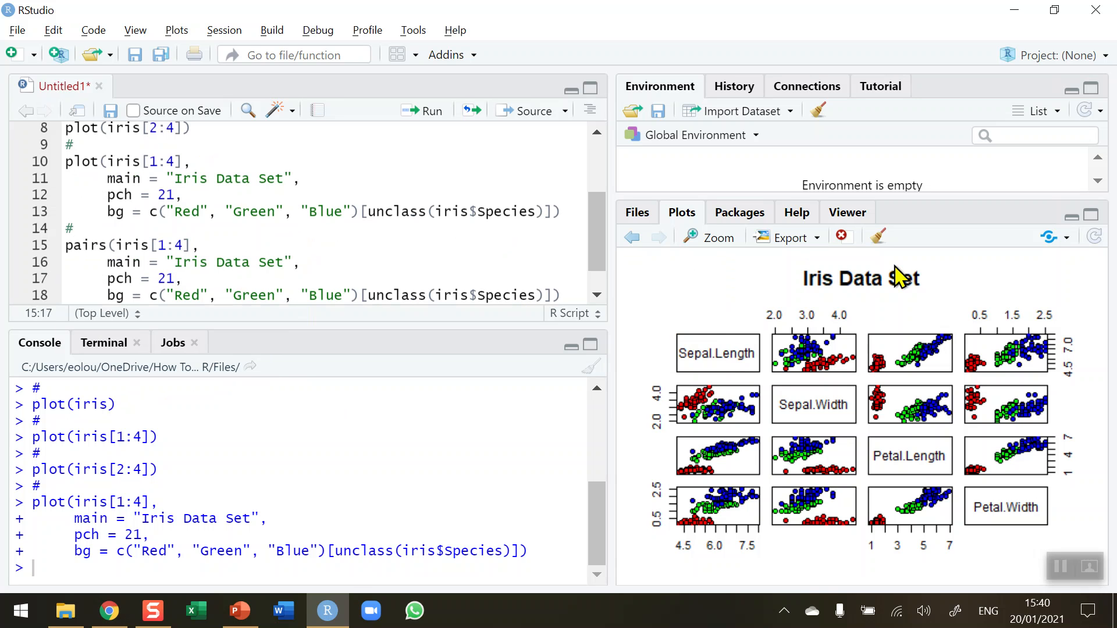
mouse_move(879, 236)
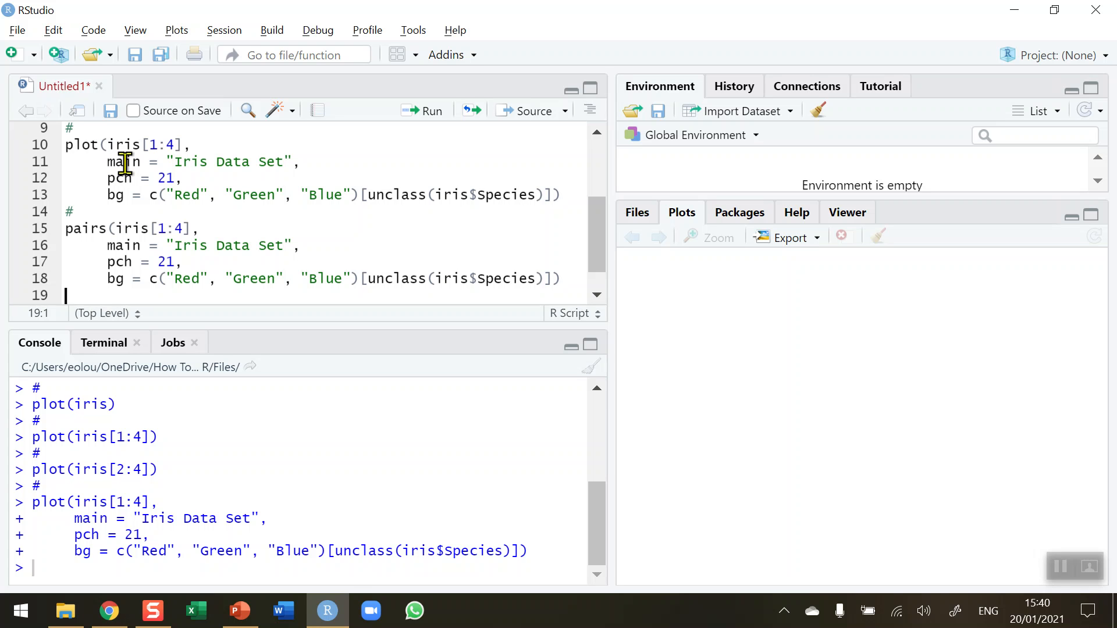
mouse_move(565, 278)
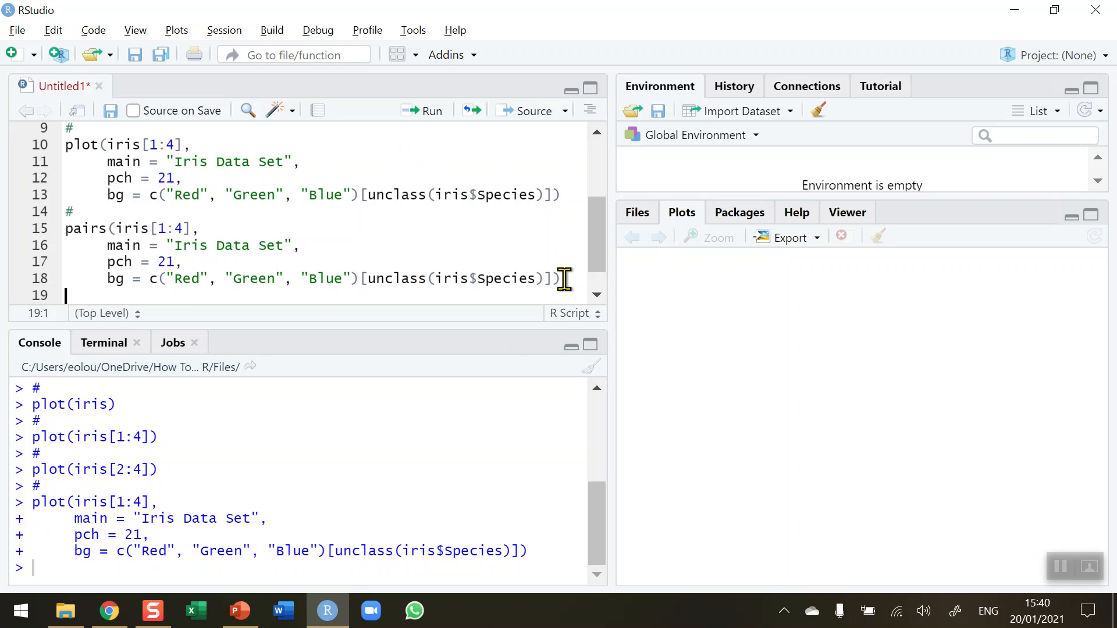
click(423, 110)
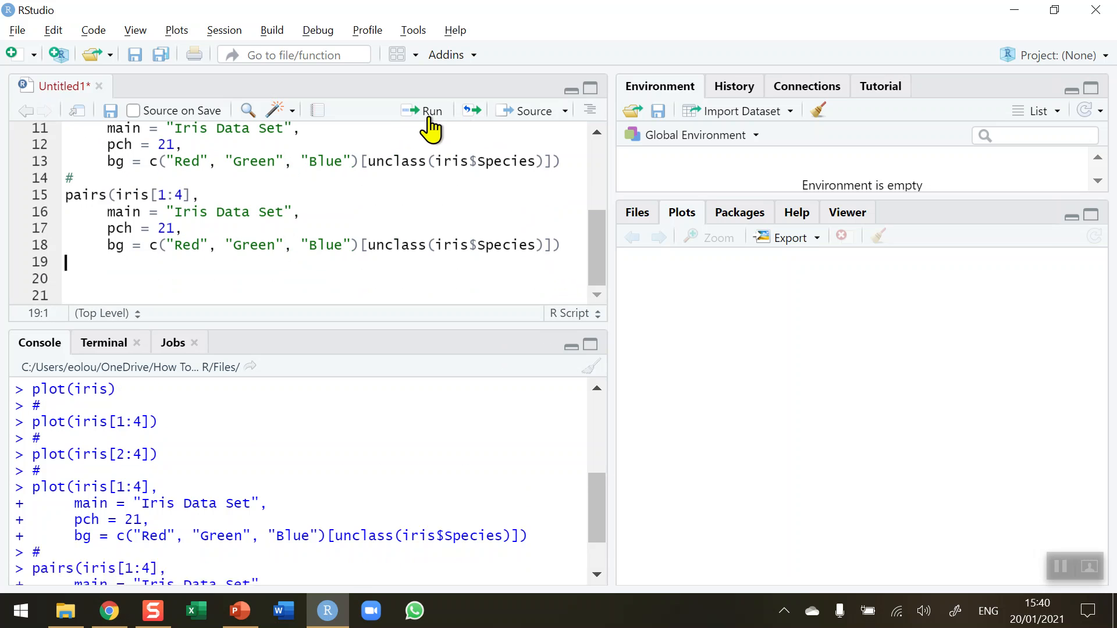
click(431, 111)
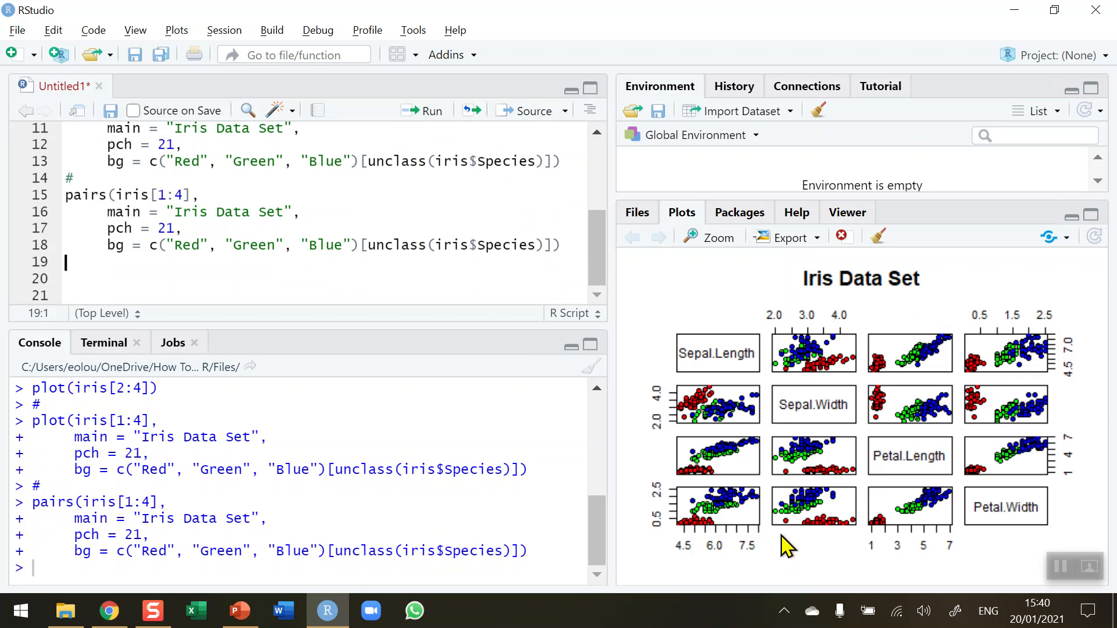